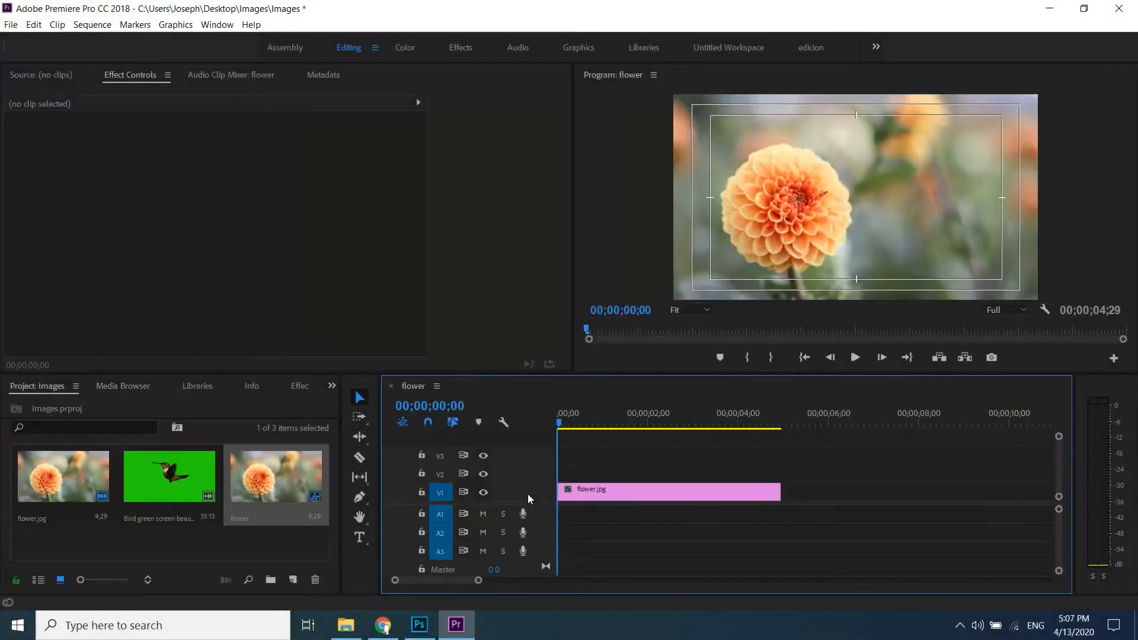
Stretch flower.jpg to about eight seconds and bring up the hummingbird footage for the upper track.
left_click_drag(780, 490, 931, 486)
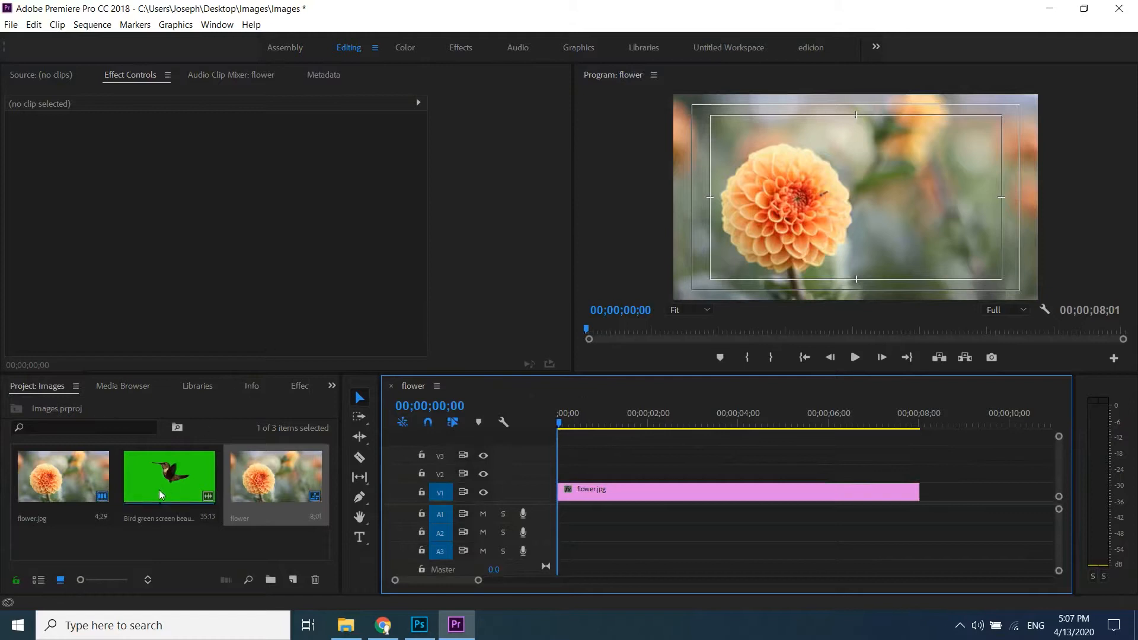
double_click(168, 477)
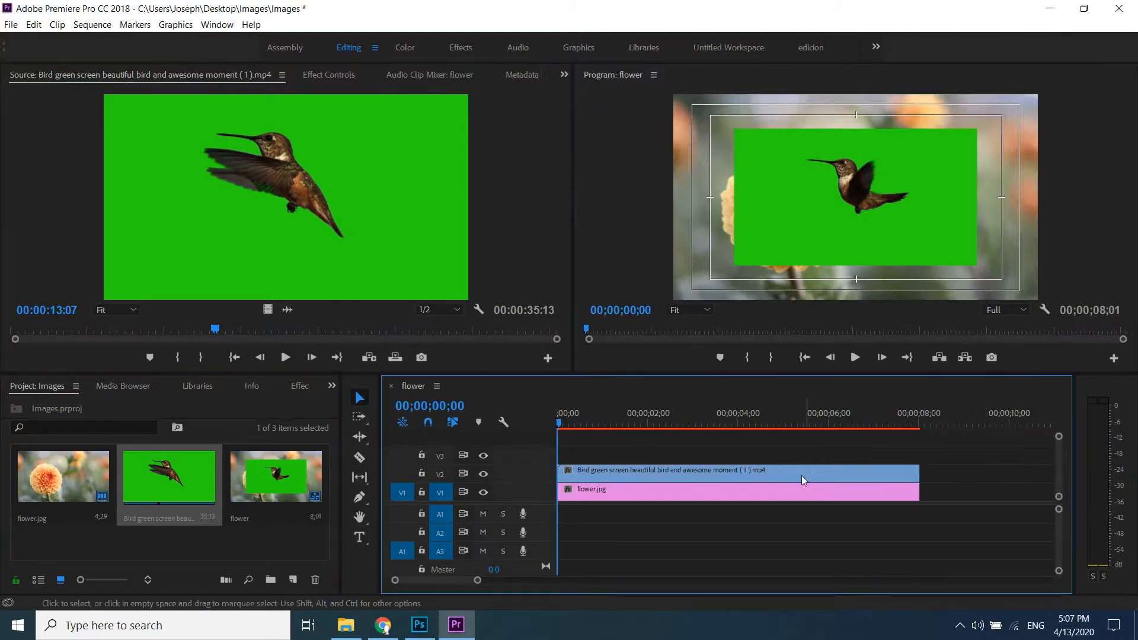
Fit the hummingbird clip to frame size and apply Ultra Key, found by searching 'key'.
left_click(726, 471)
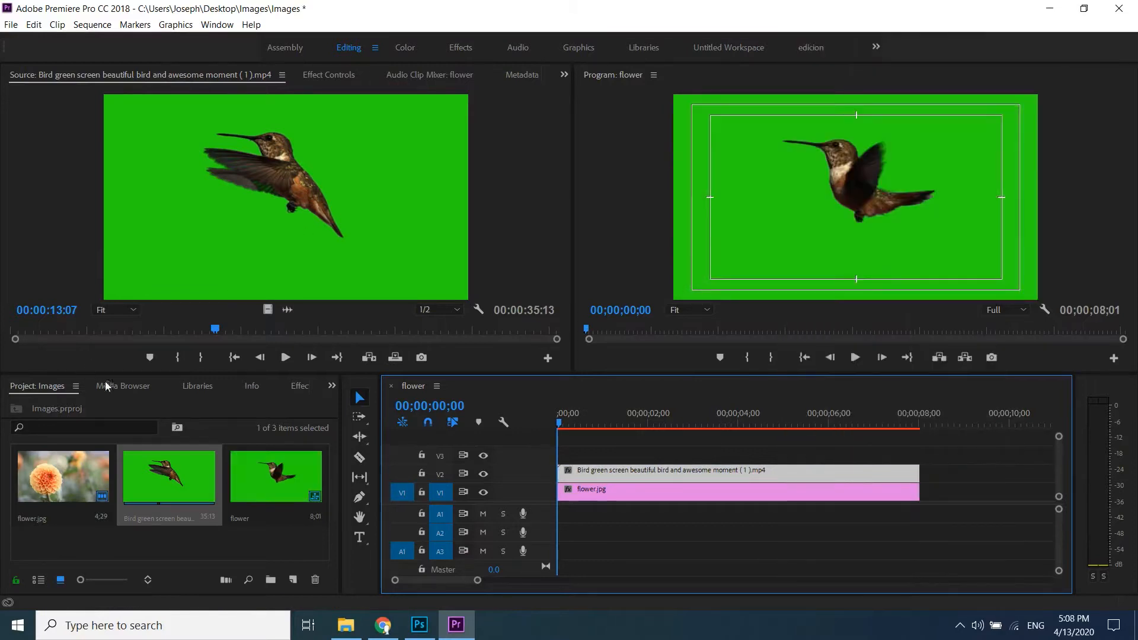
left_click(299, 385)
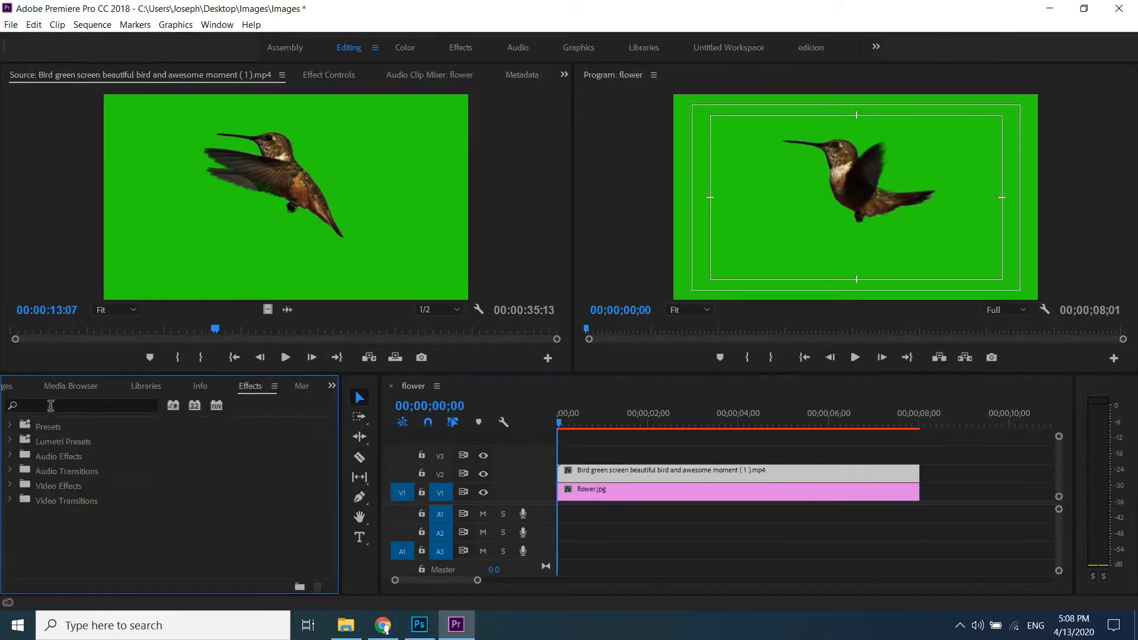
type("key")
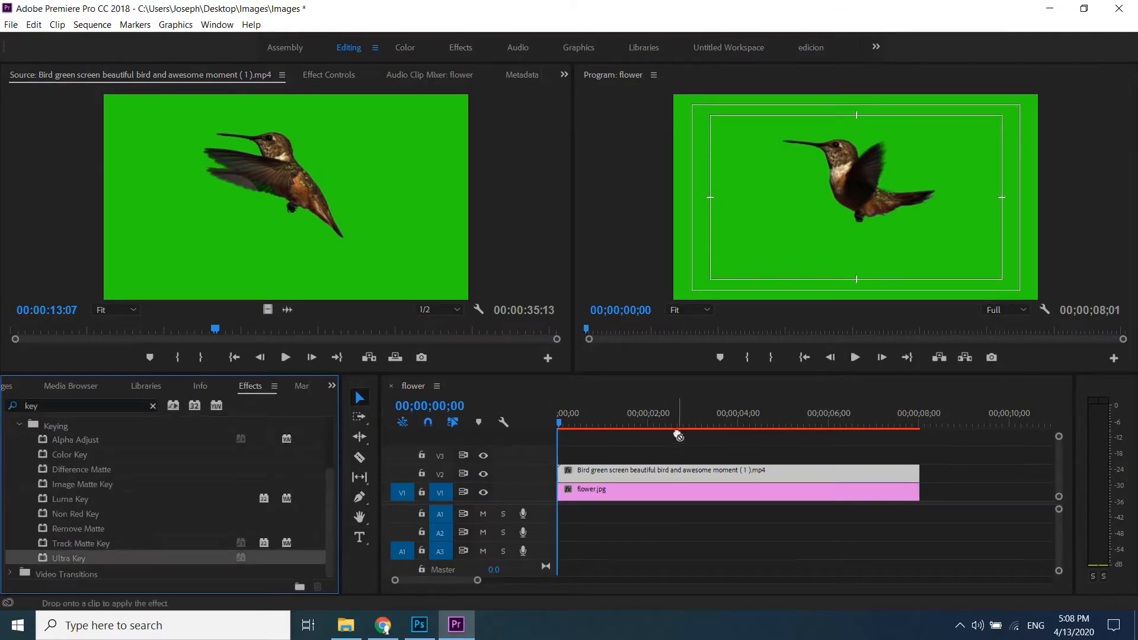
left_click(328, 75)
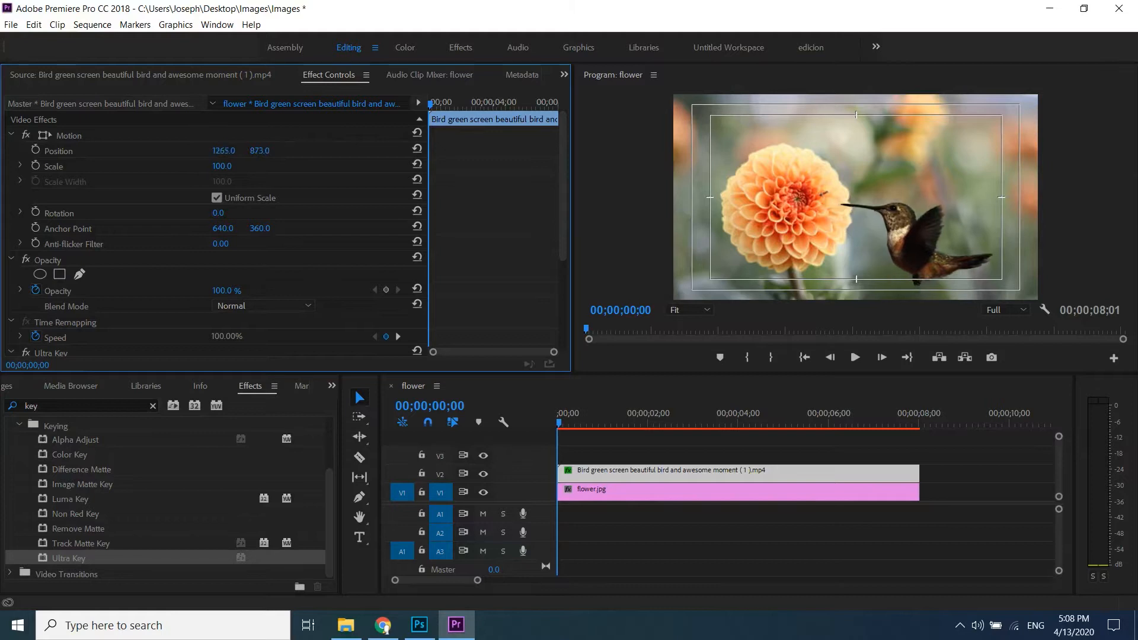
mouse_move(855, 357)
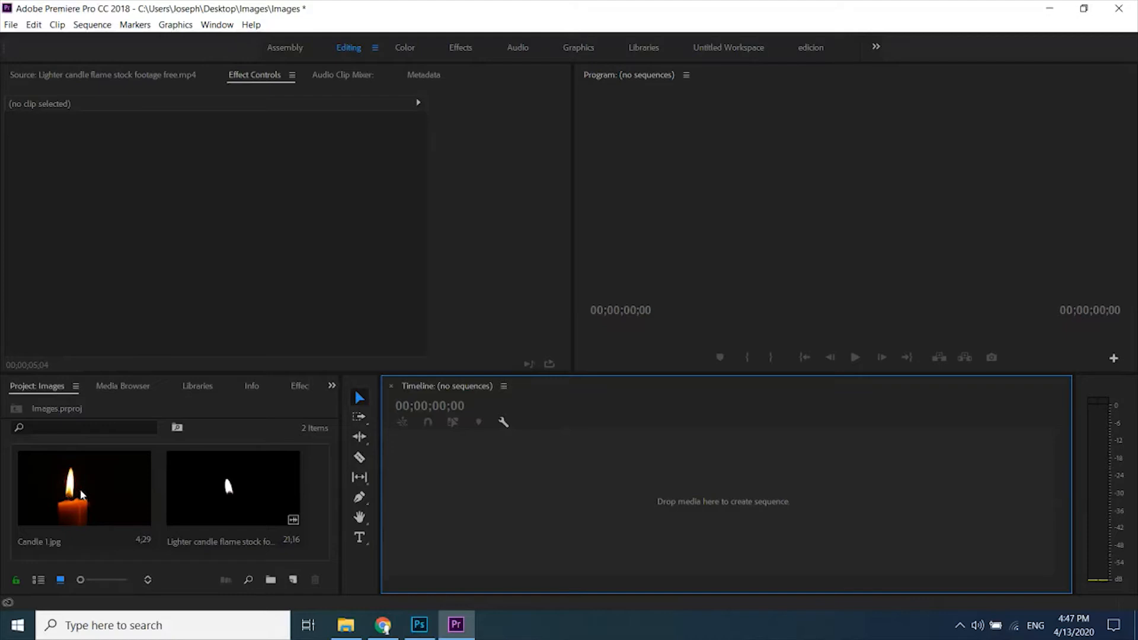
Create a sequence from Candle 1.jpg, extend the still to about nine seconds, and load the flame footage.
left_click_drag(83, 487, 667, 490)
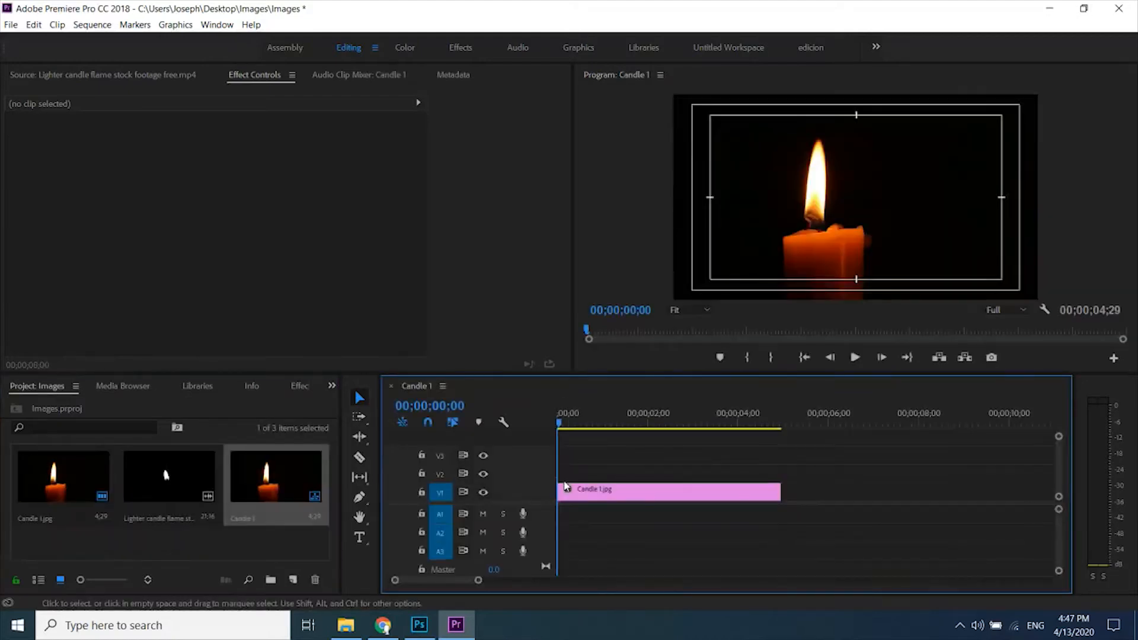
left_click(667, 490)
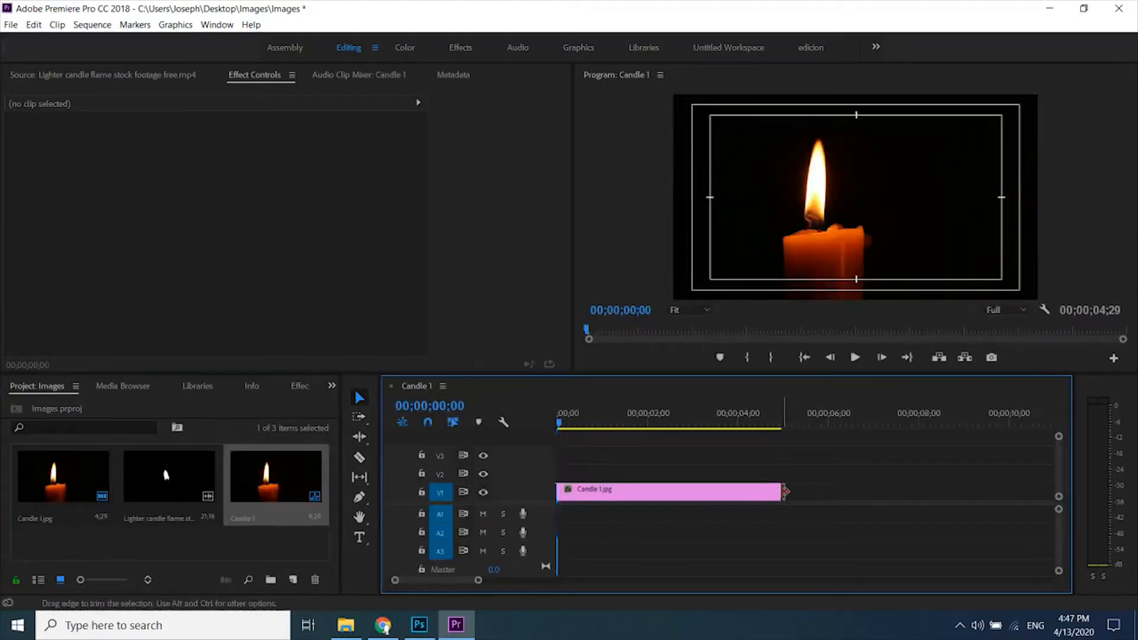
left_click_drag(784, 492, 958, 492)
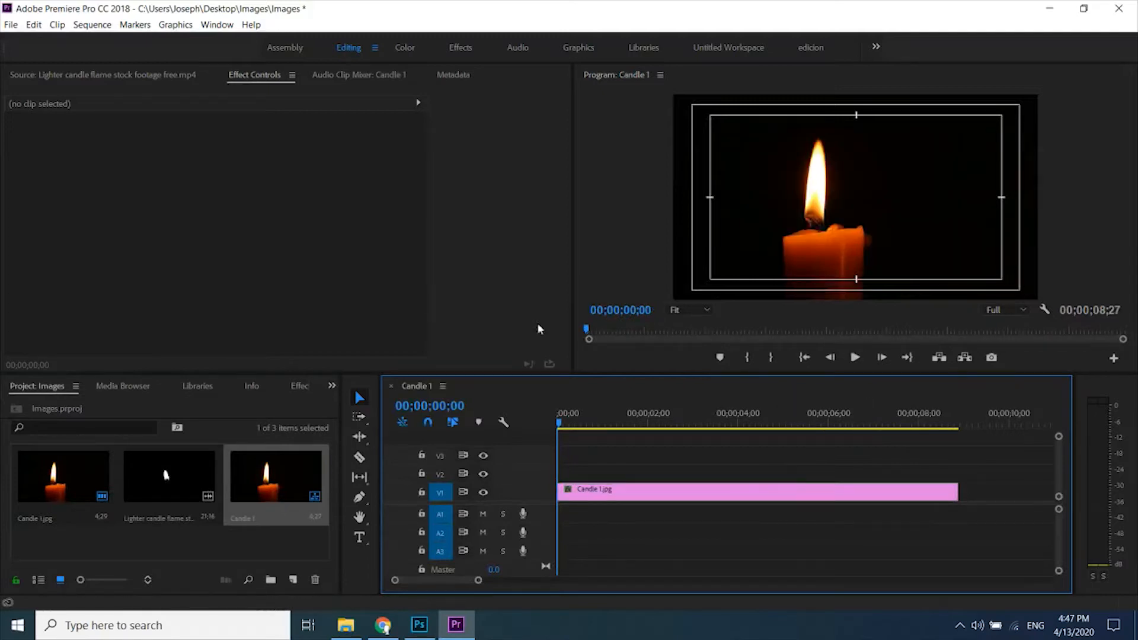
double_click(168, 475)
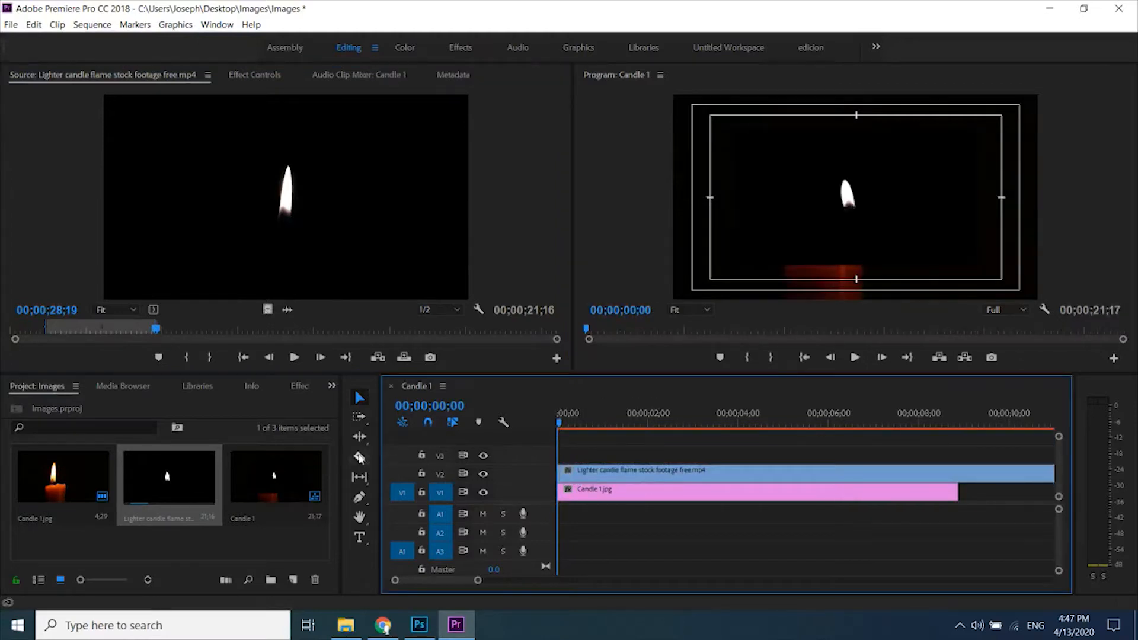
Fit the flame clip to frame size and set its Blend Mode to Screen so the black drops out.
left_click(358, 458)
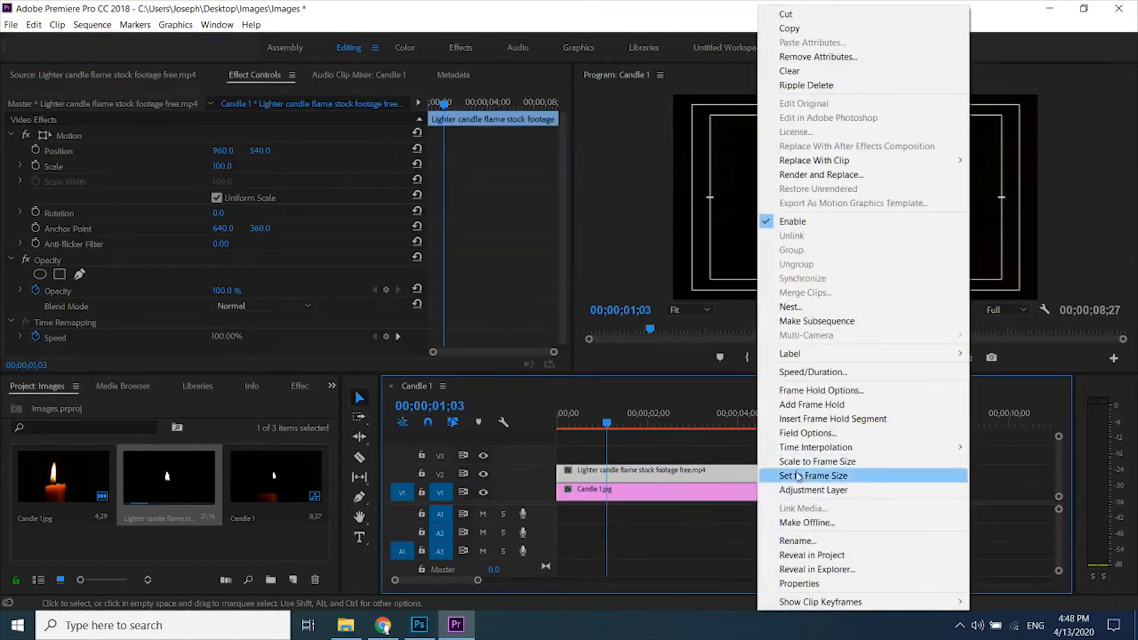
left_click(813, 475)
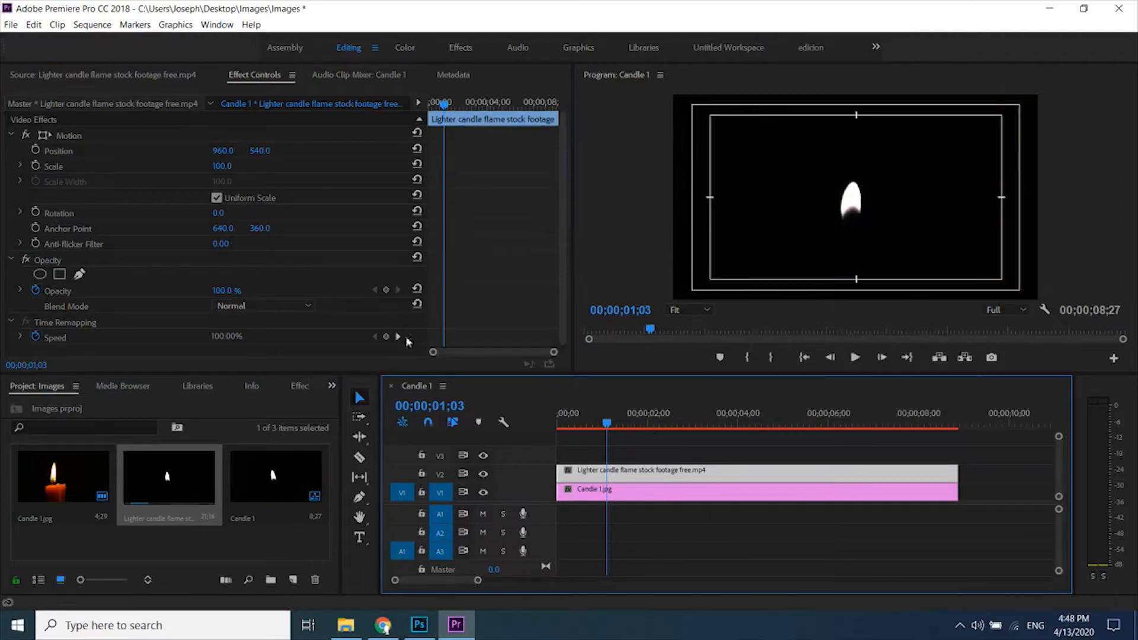
left_click(263, 306)
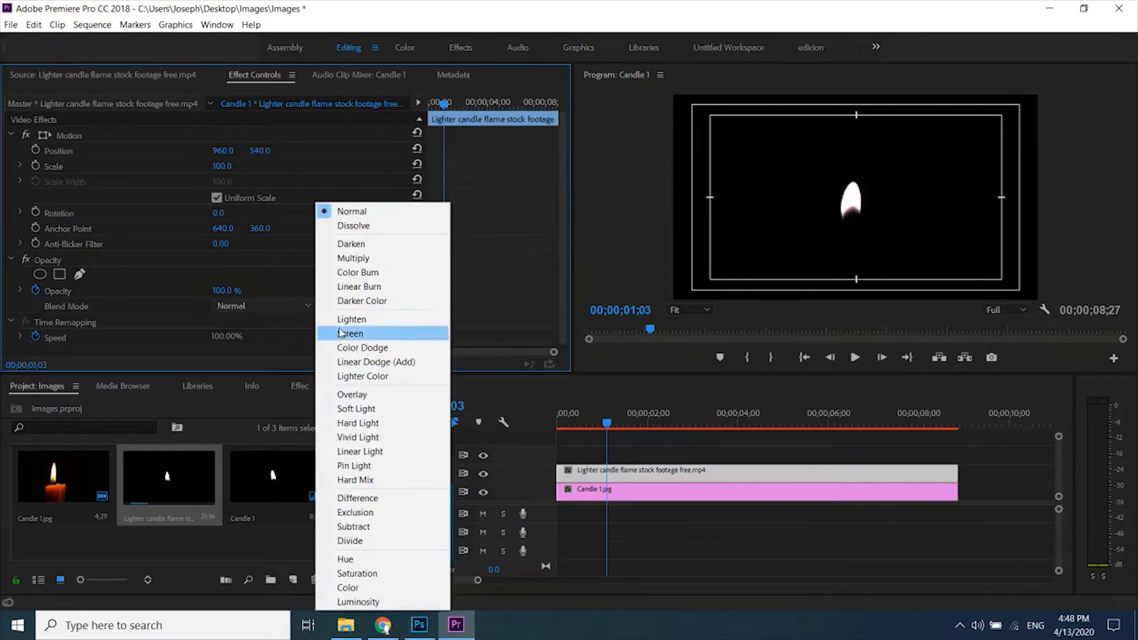
left_click(351, 333)
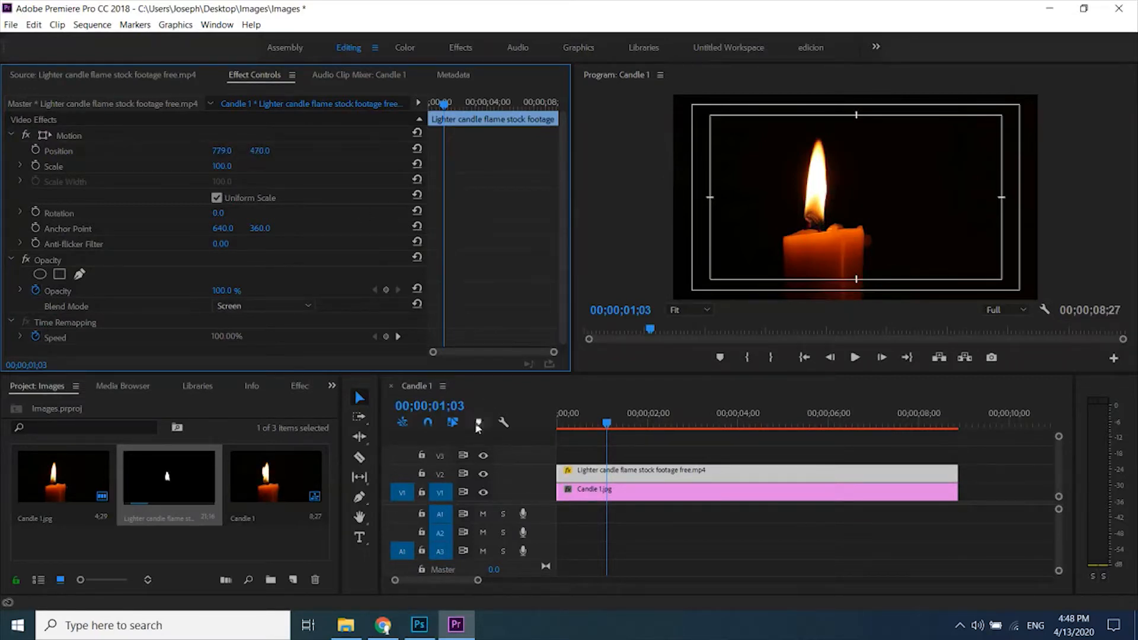
left_click(419, 625)
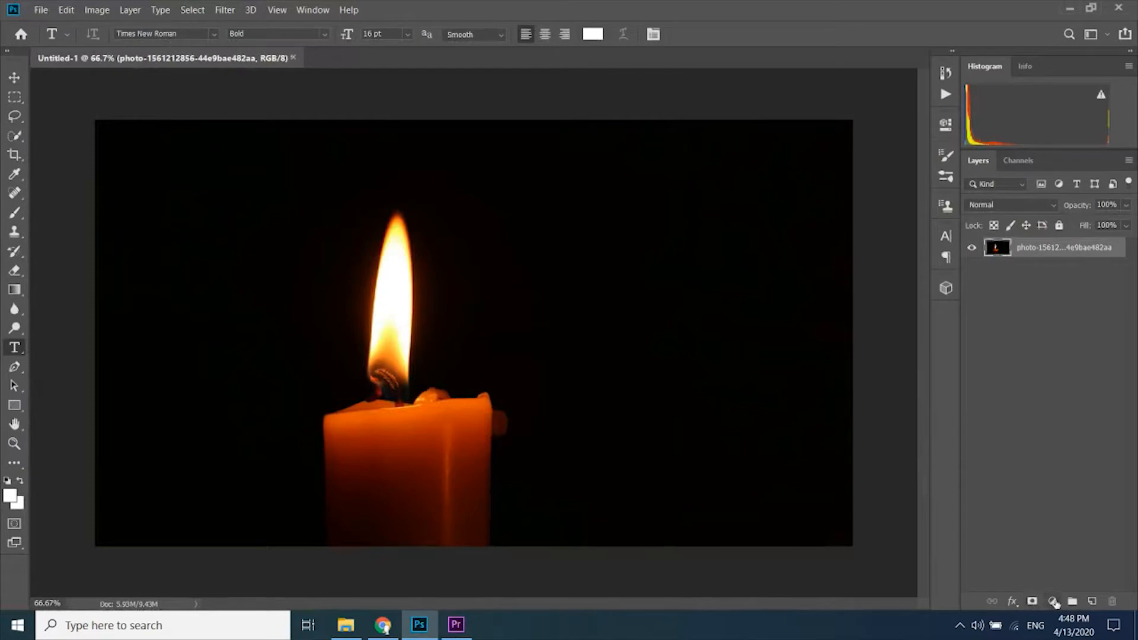
mouse_move(1052, 602)
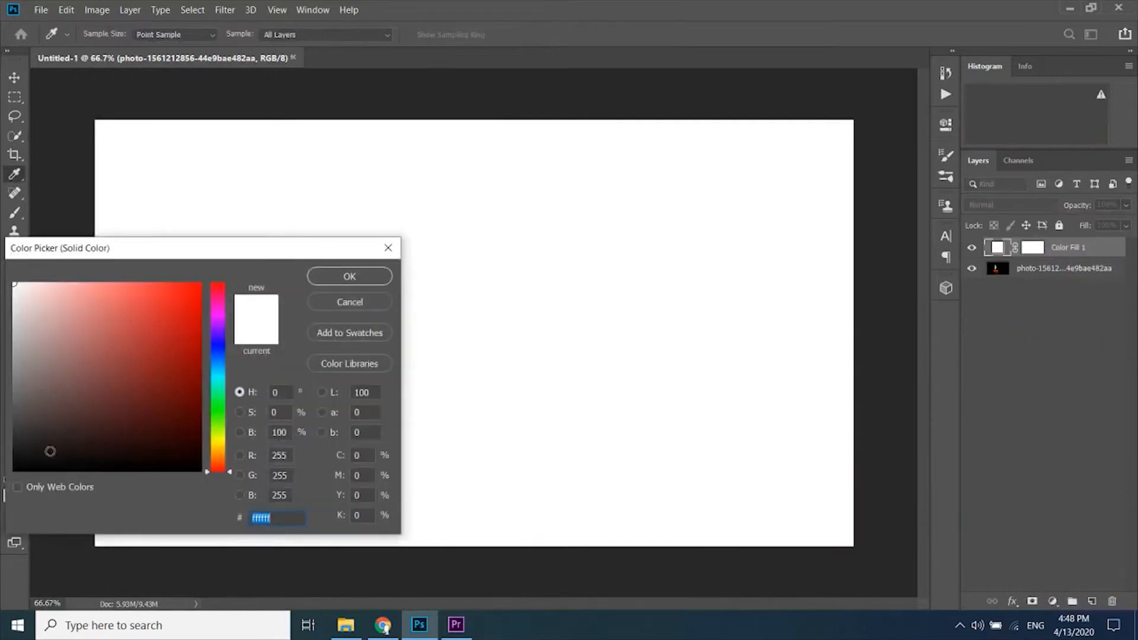
Give the Solid Color fill layer colour 070707 and select the candle photo layer above it.
type("070707")
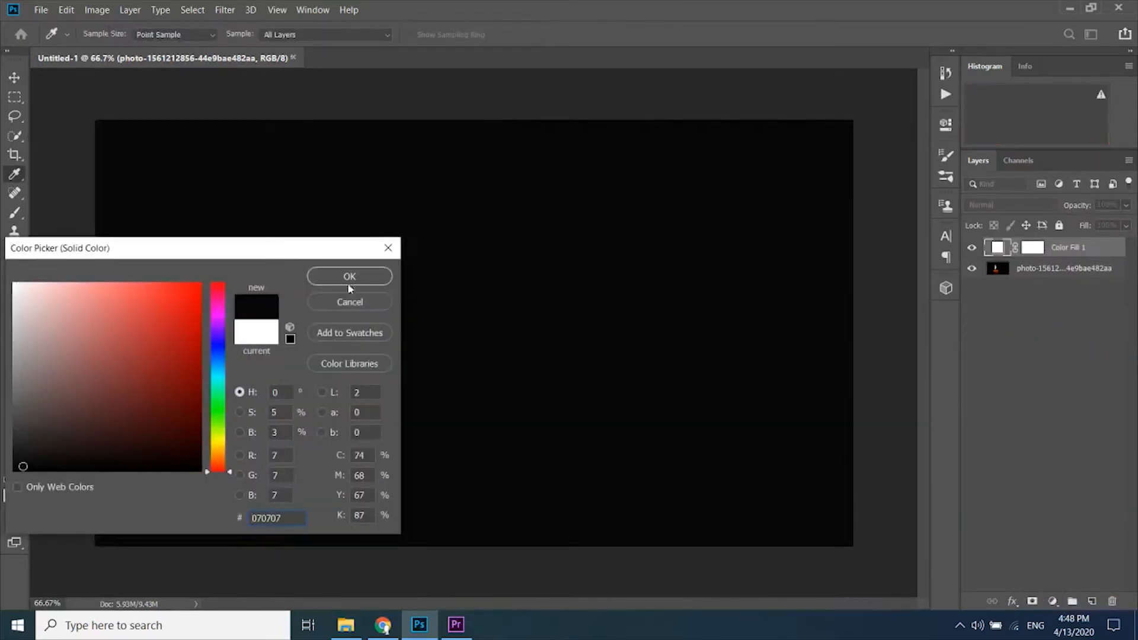
left_click(348, 276)
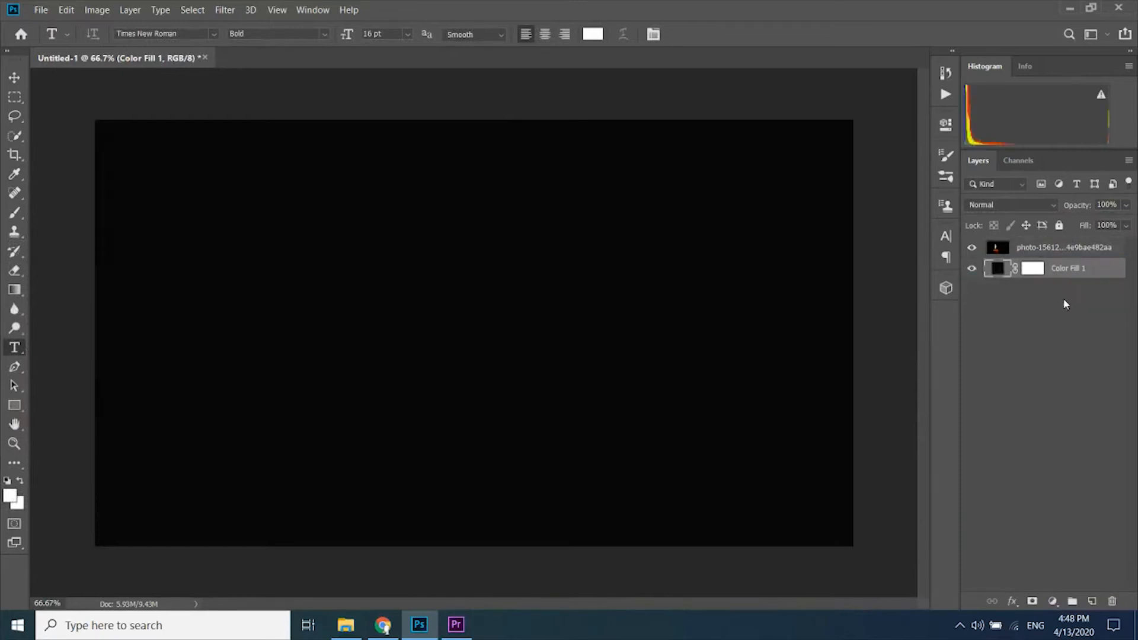
left_click(971, 247)
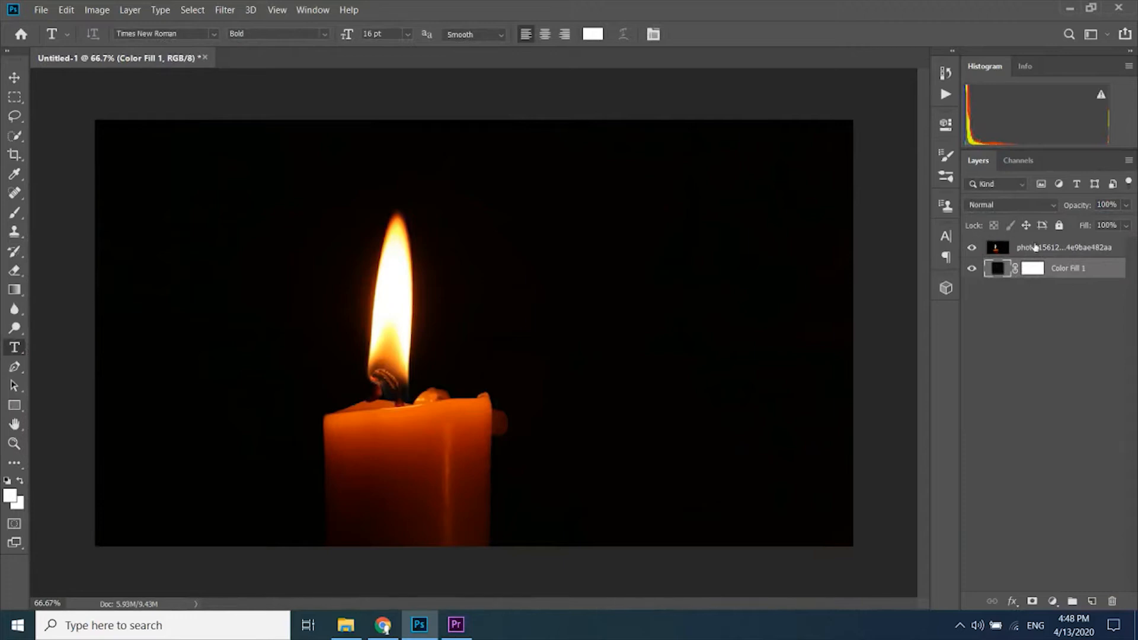
left_click(1063, 248)
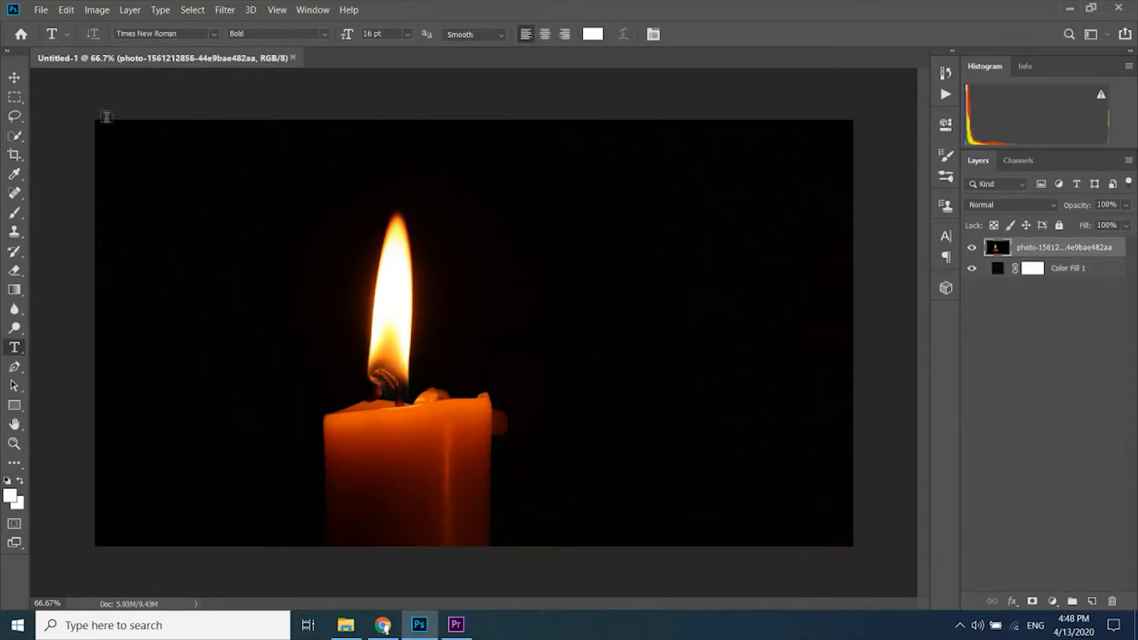
Marquee-select and delete the candle flame, then deselect via Select > Deselect.
left_click(15, 96)
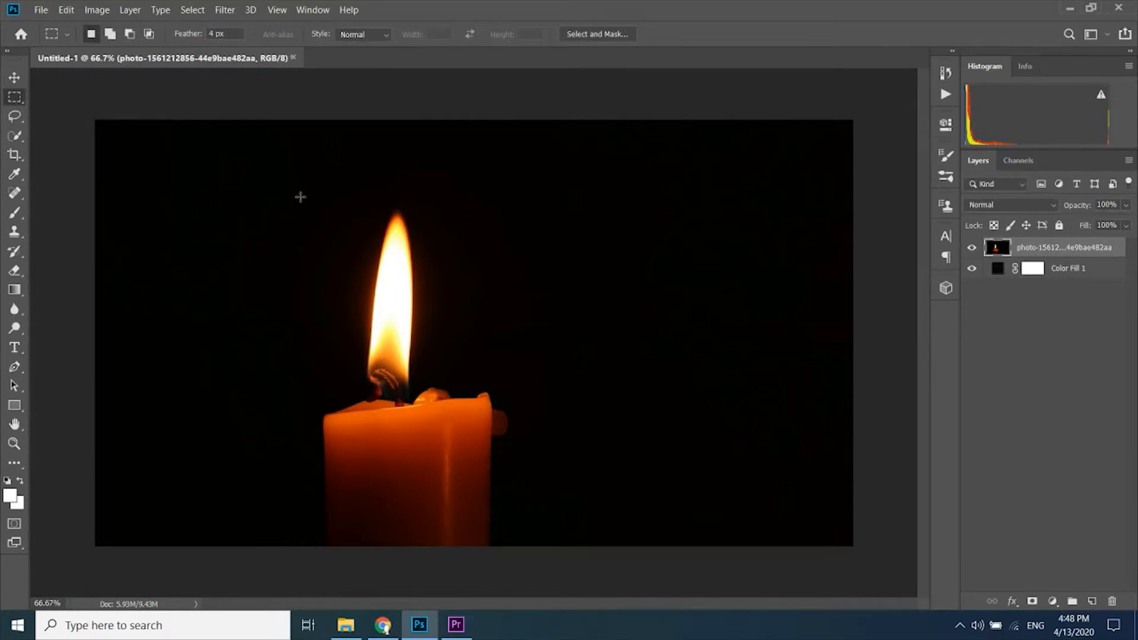
left_click_drag(300, 196, 455, 375)
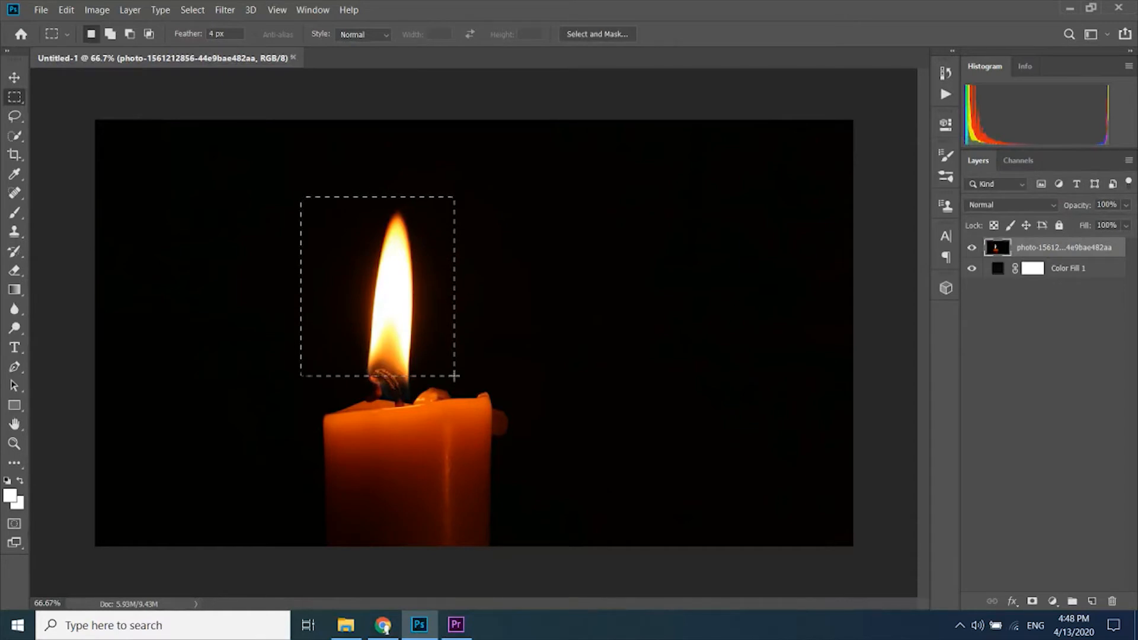
left_click(192, 9)
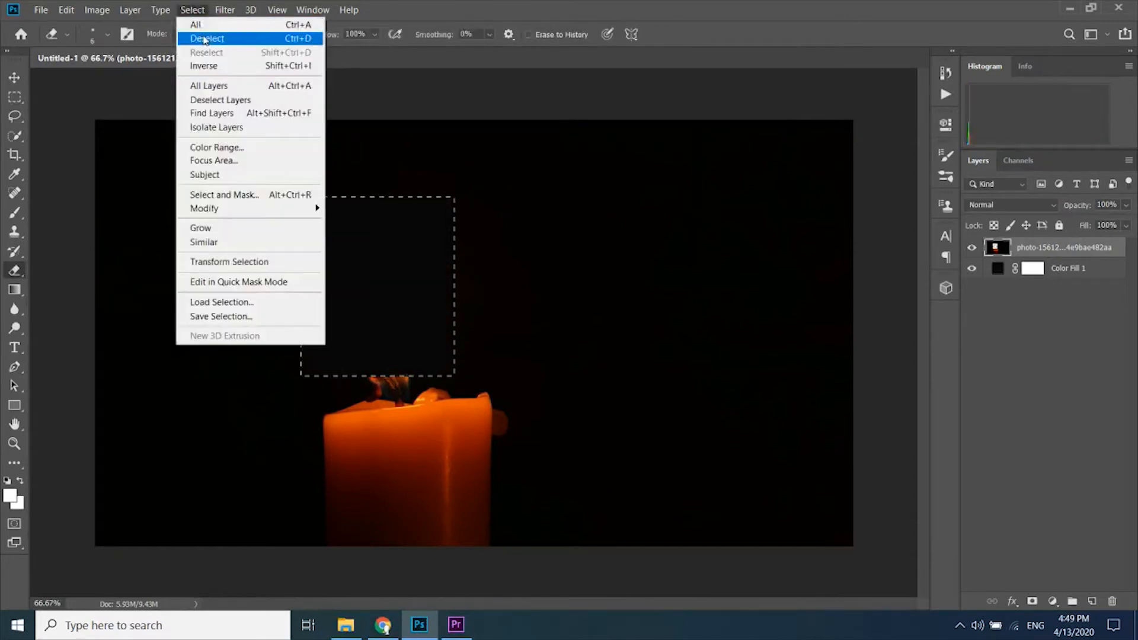
left_click(206, 38)
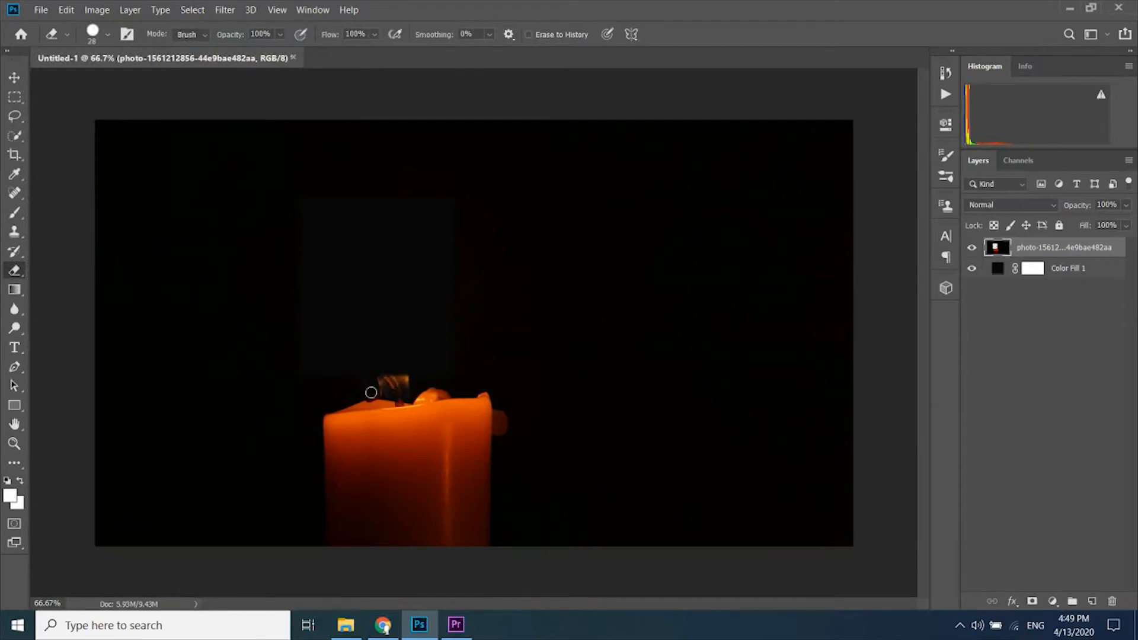
mouse_move(375, 379)
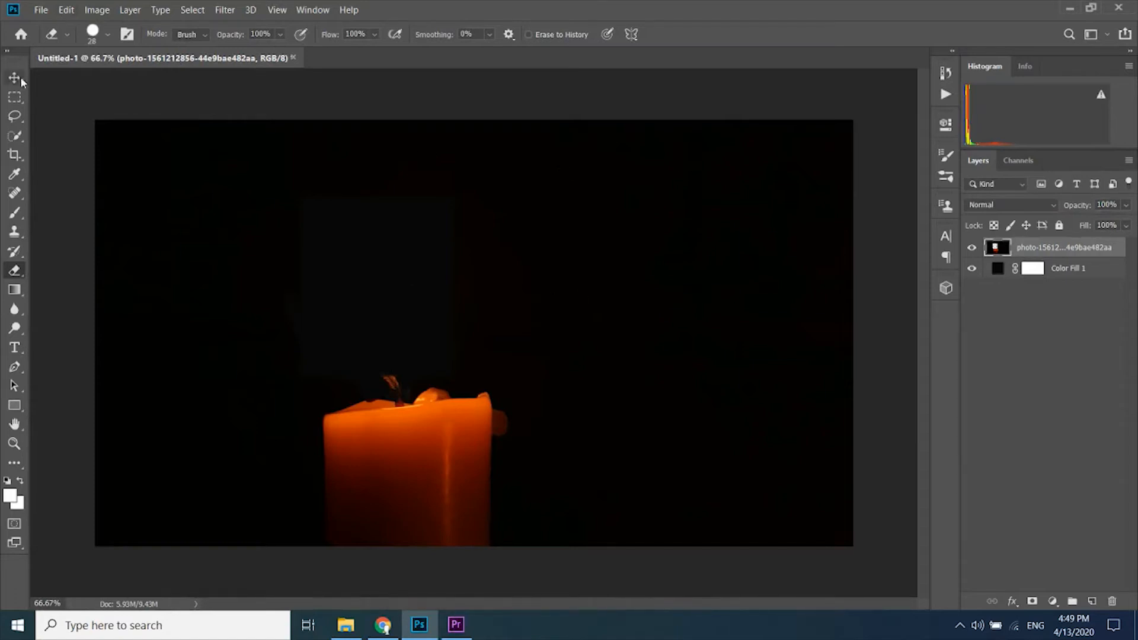
Import the candle 2 image from the Images folder via File > Import.
left_click(11, 24)
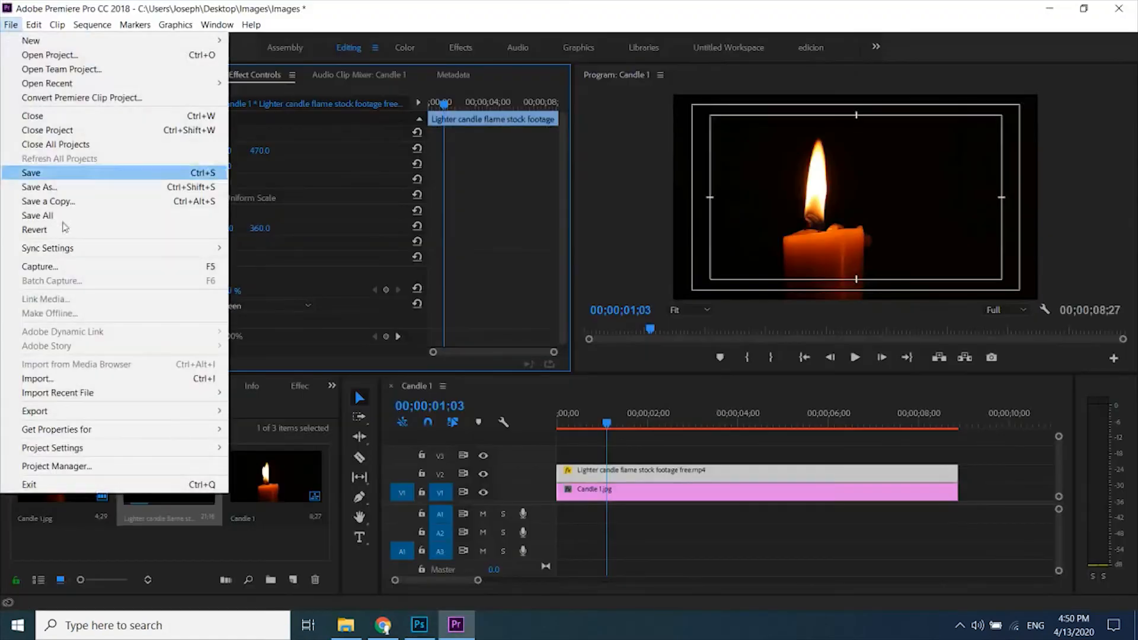
left_click(38, 378)
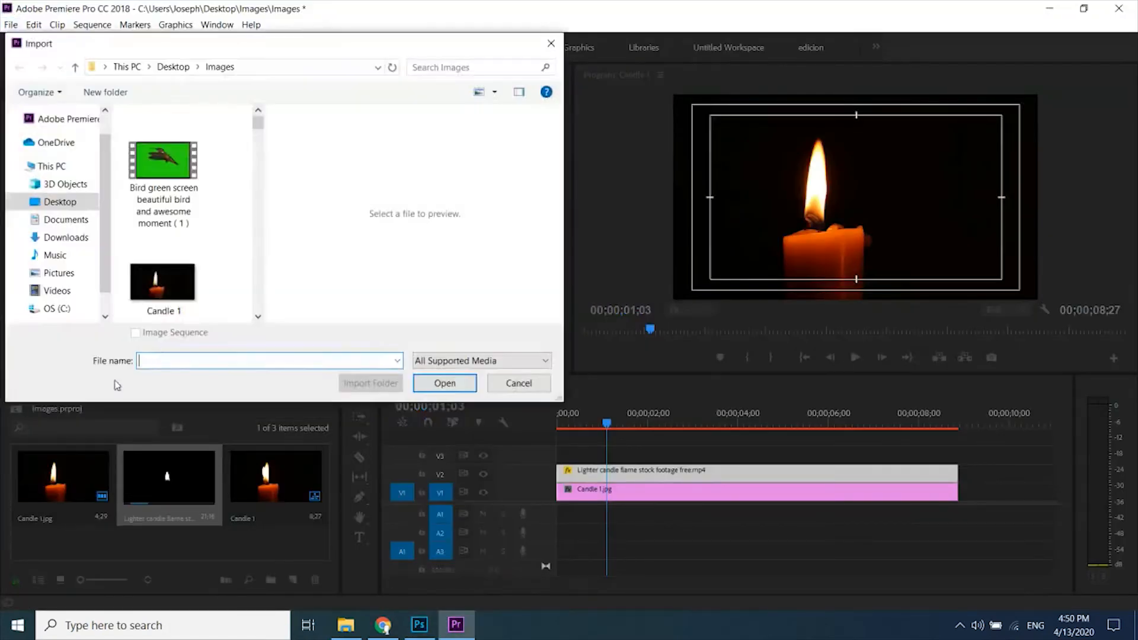
scroll("down", 3)
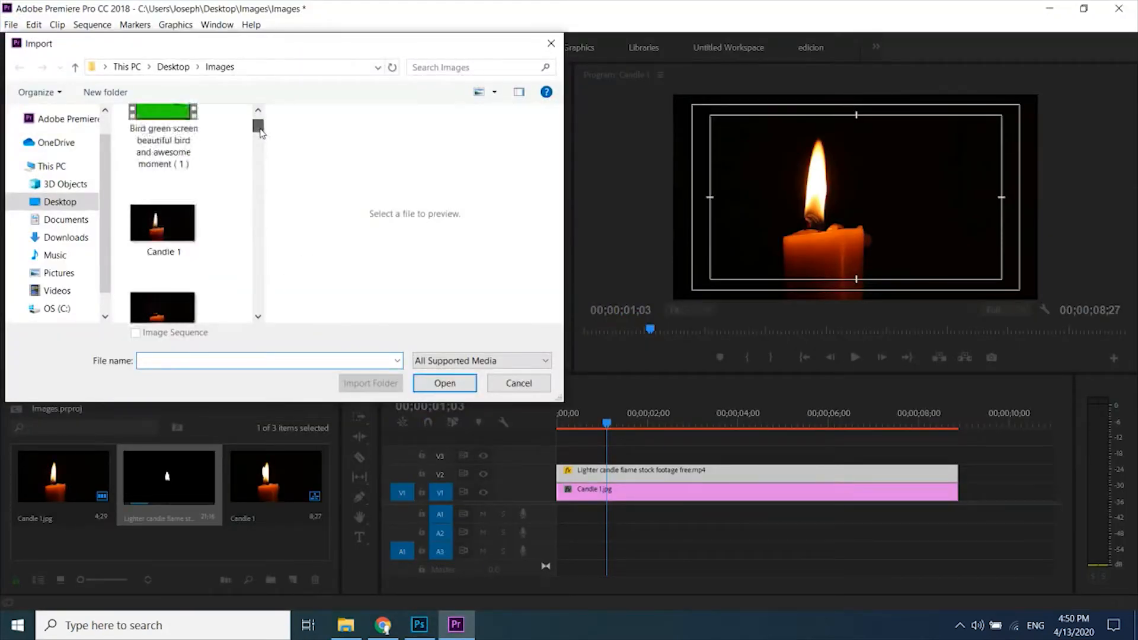
left_click(162, 129)
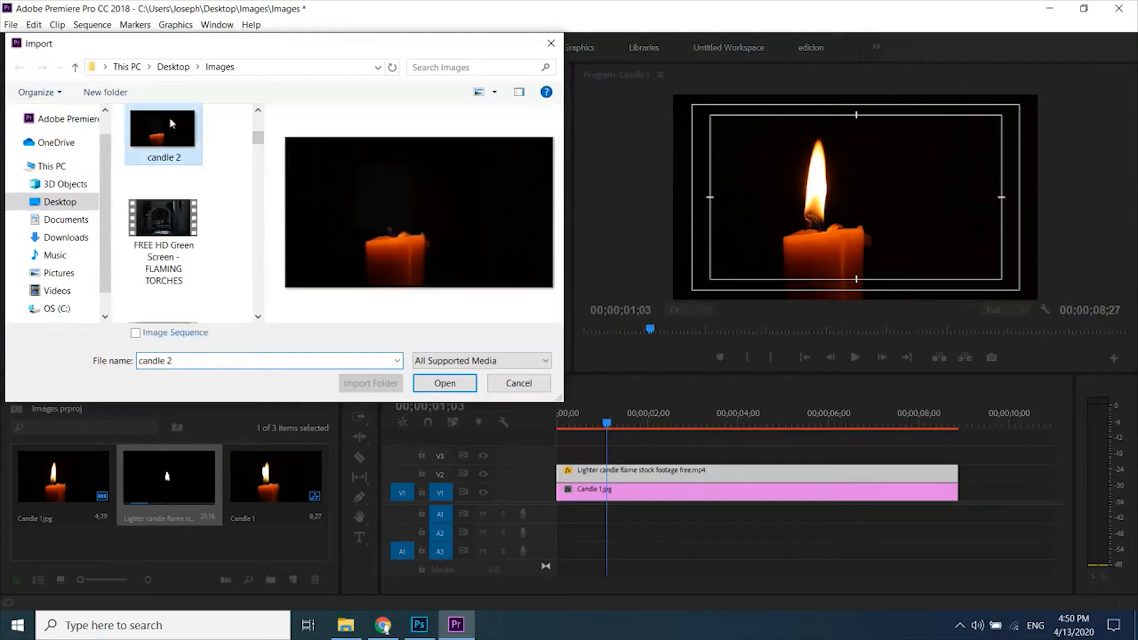
left_click(444, 383)
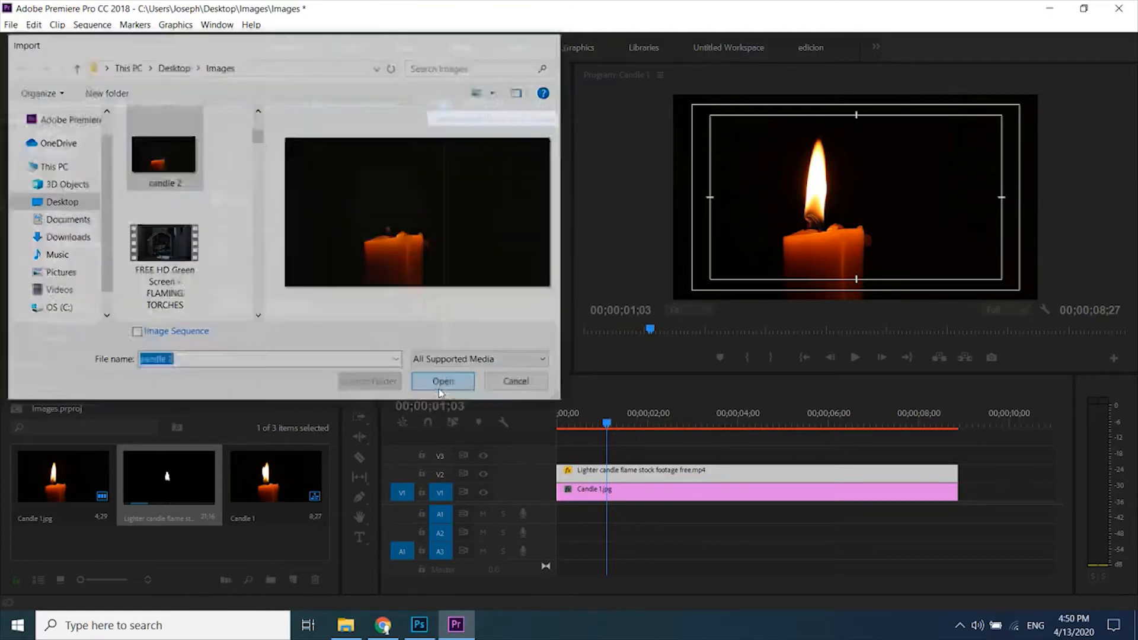
left_click(442, 380)
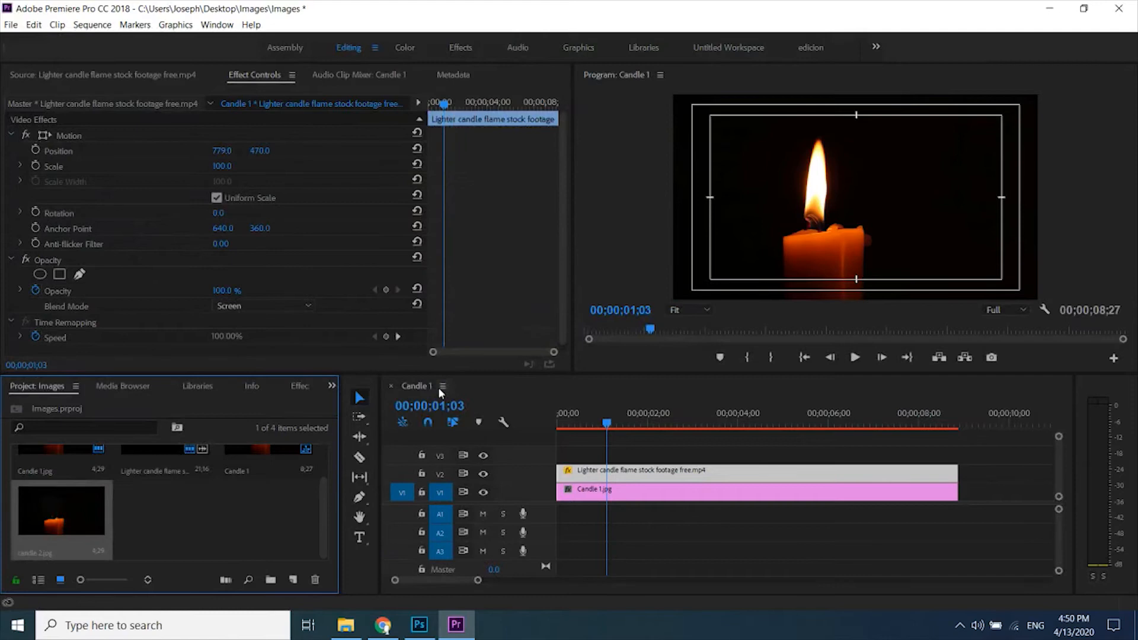
Swap Candle 1.jpg for candle 2.jpg on V1, matched to the flame clip's length, and select the flame.
left_click(690, 498)
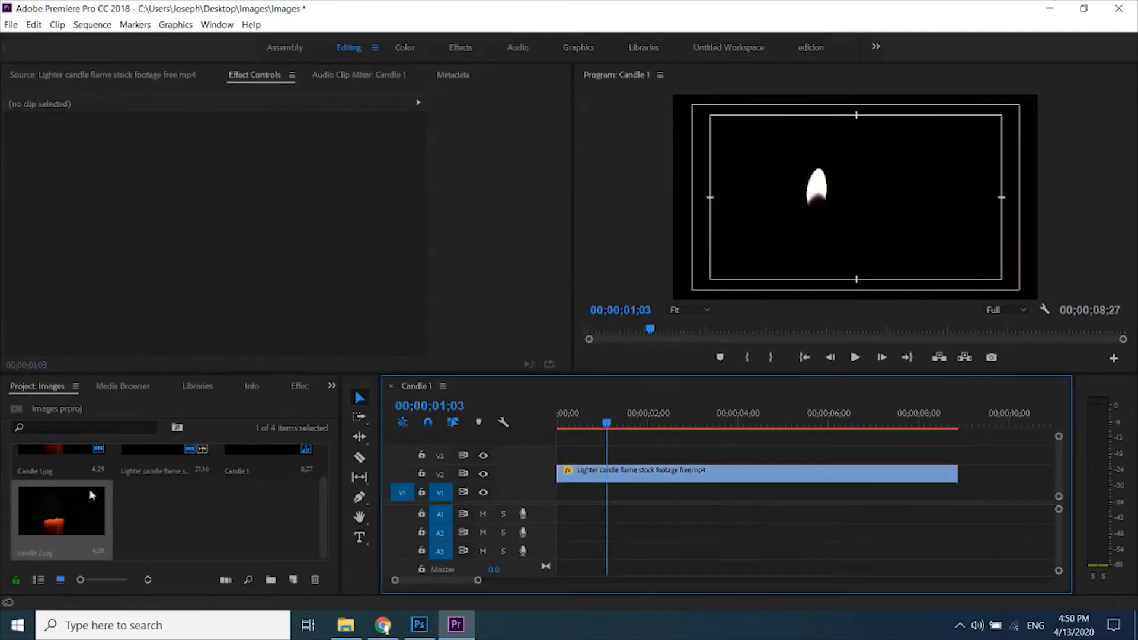
left_click_drag(60, 508, 666, 491)
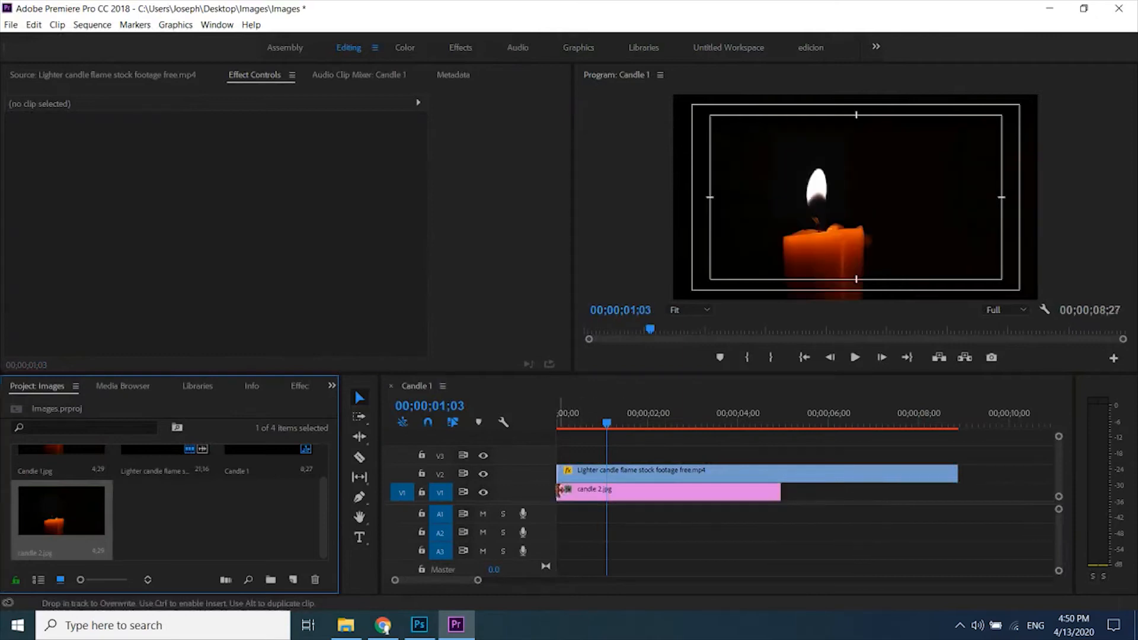
left_click_drag(780, 491, 878, 491)
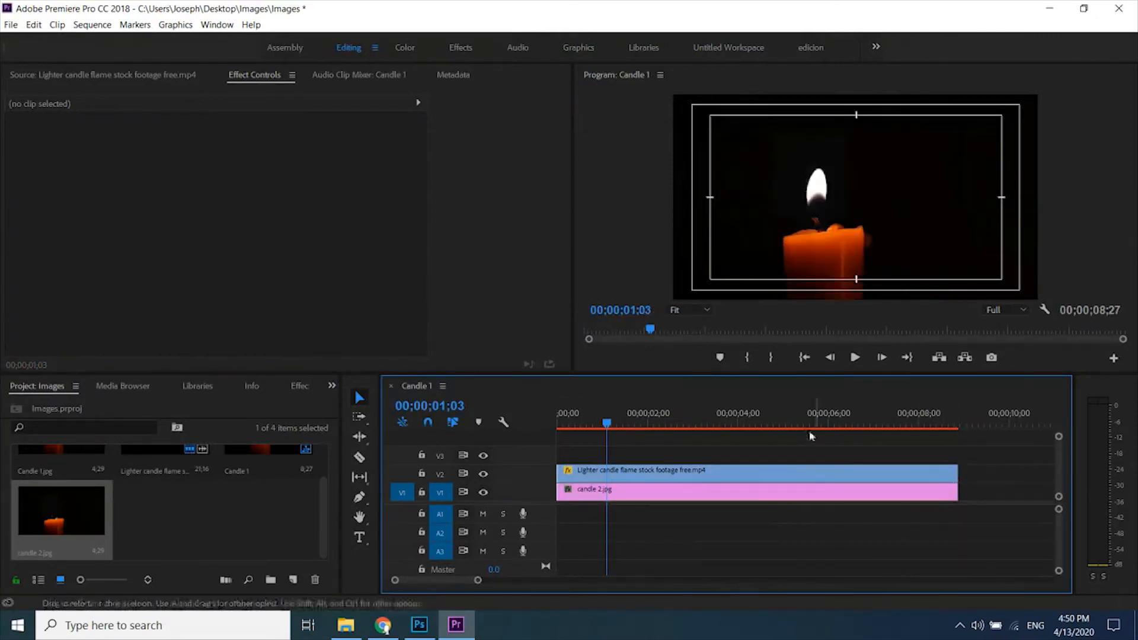
left_click(755, 471)
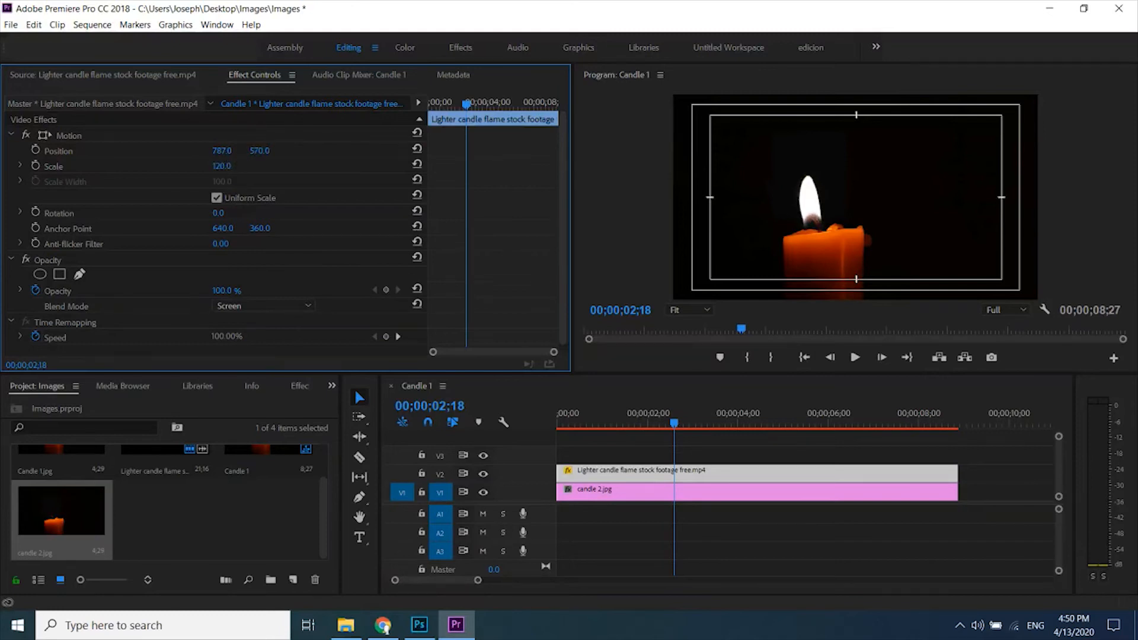
Nudge the flame's Position Y to about 547 so it sits higher on the wick.
left_click(260, 150)
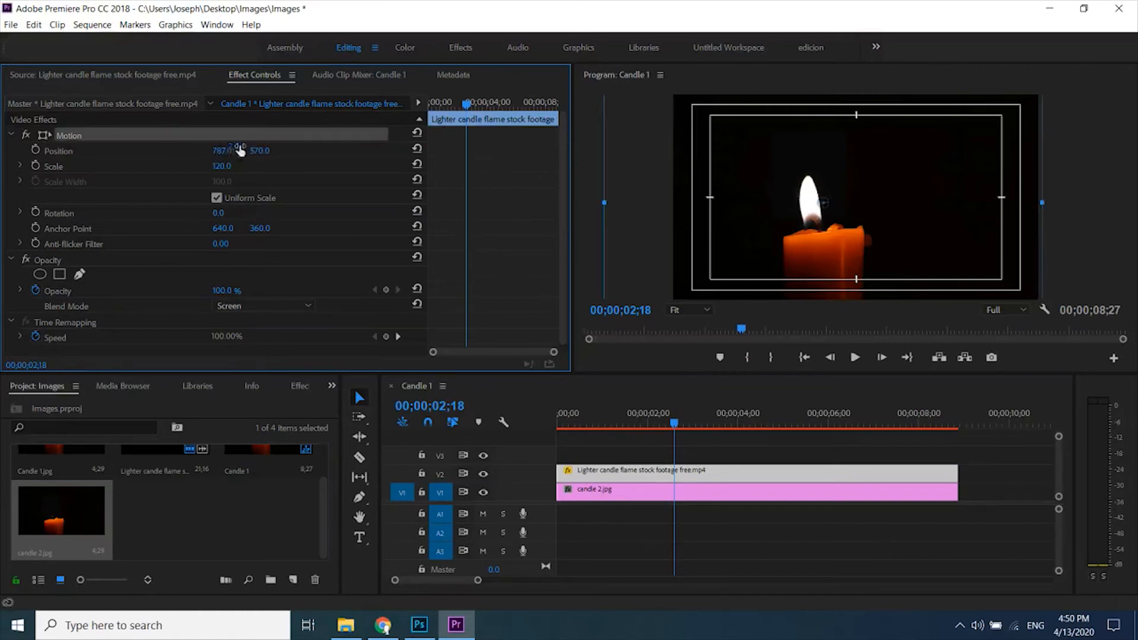
left_click_drag(223, 150, 224, 150)
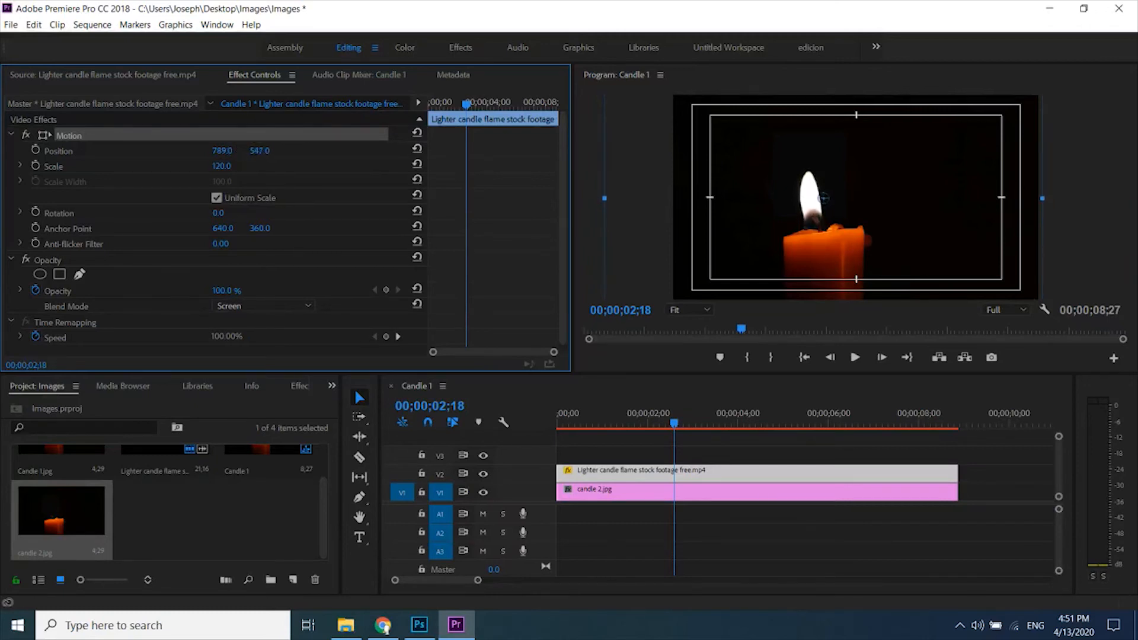
mouse_move(232, 156)
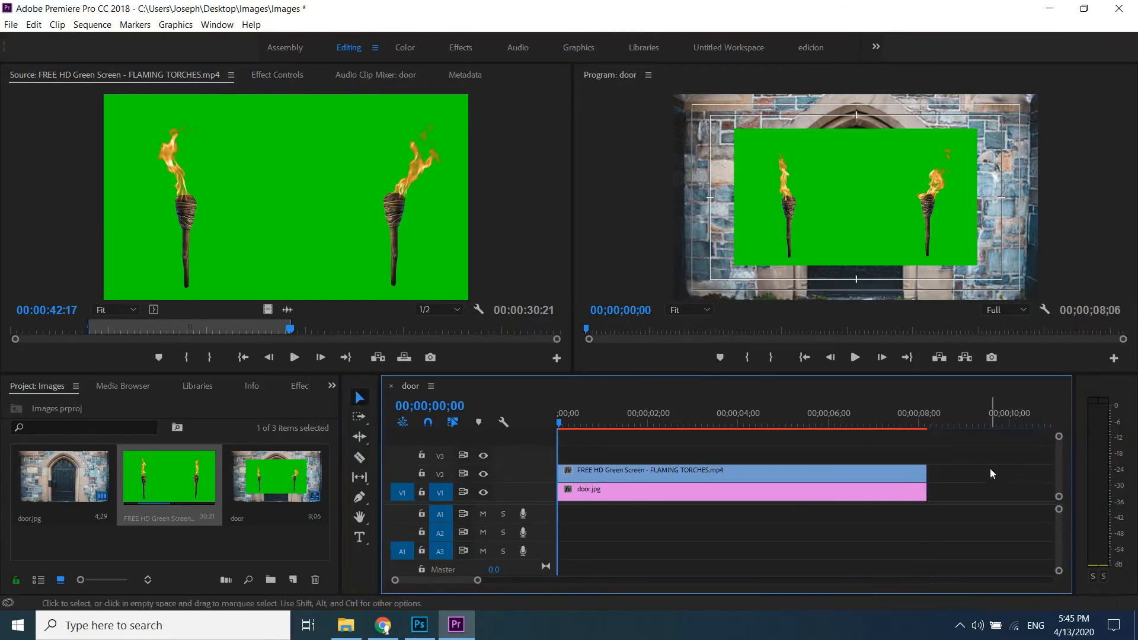
Scale the torch clip to frame size, apply Ultra Key and sample the green screen as its key colour.
right_click(740, 471)
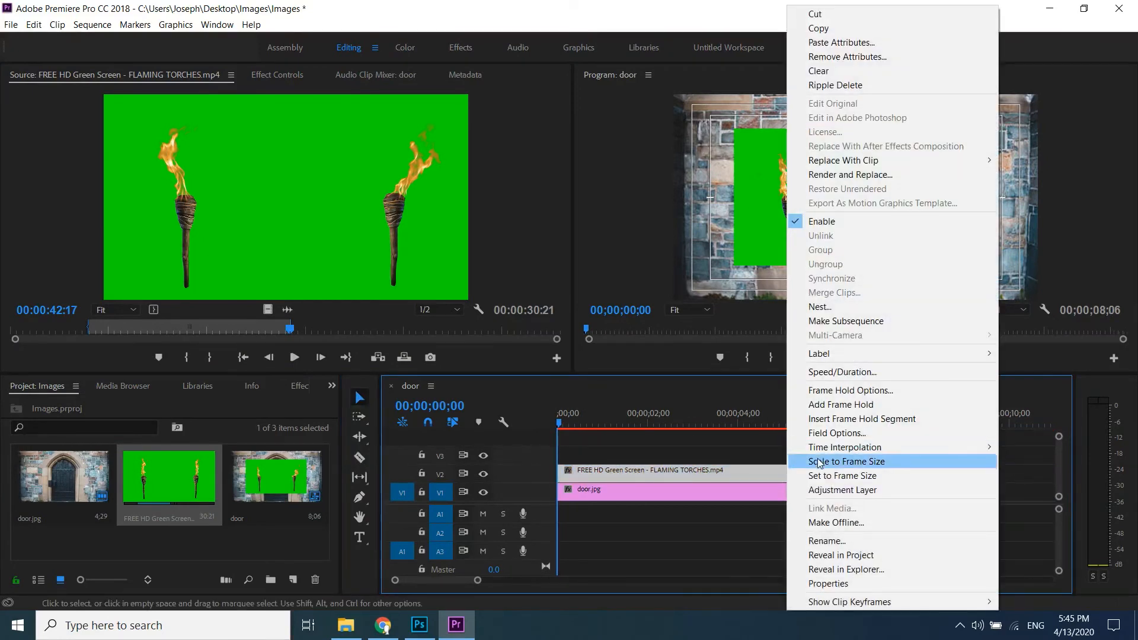
left_click(847, 461)
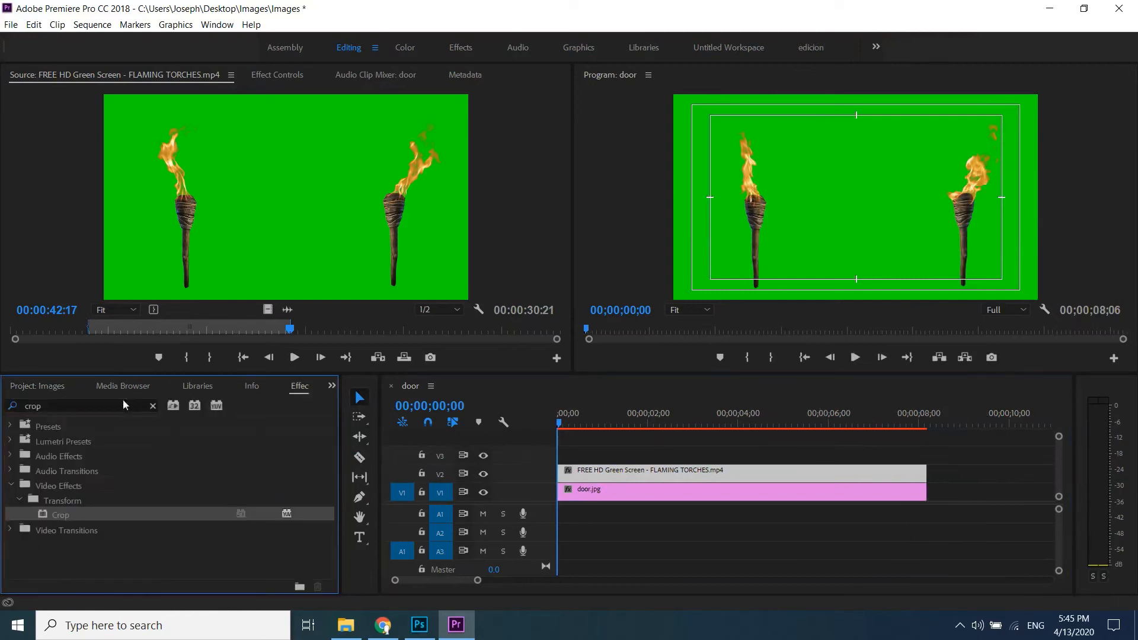
type("key")
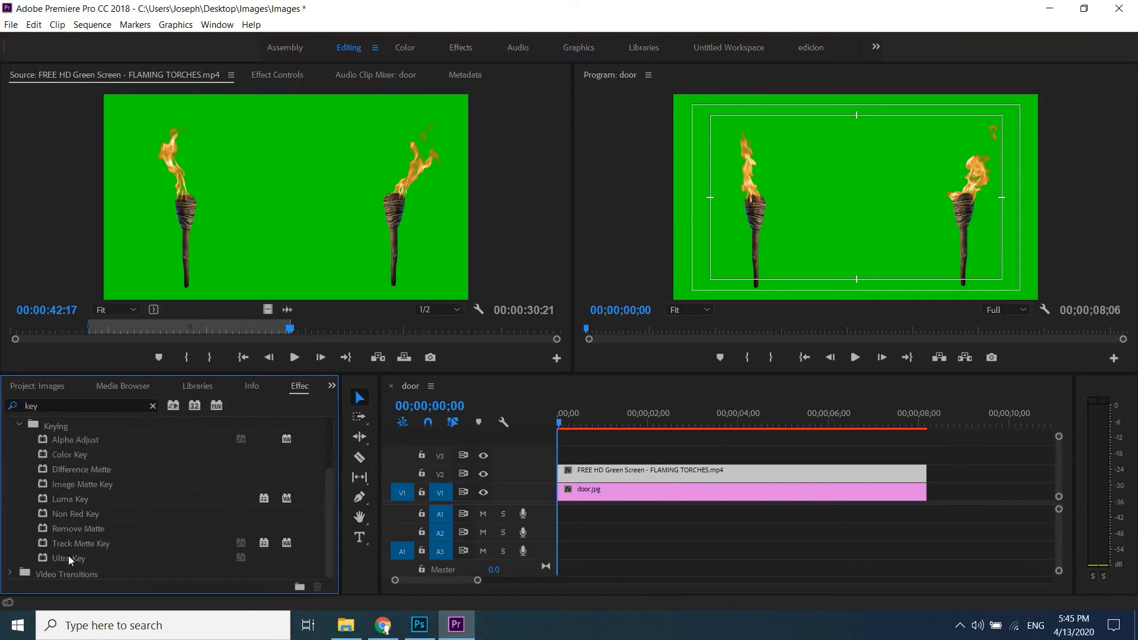
double_click(69, 558)
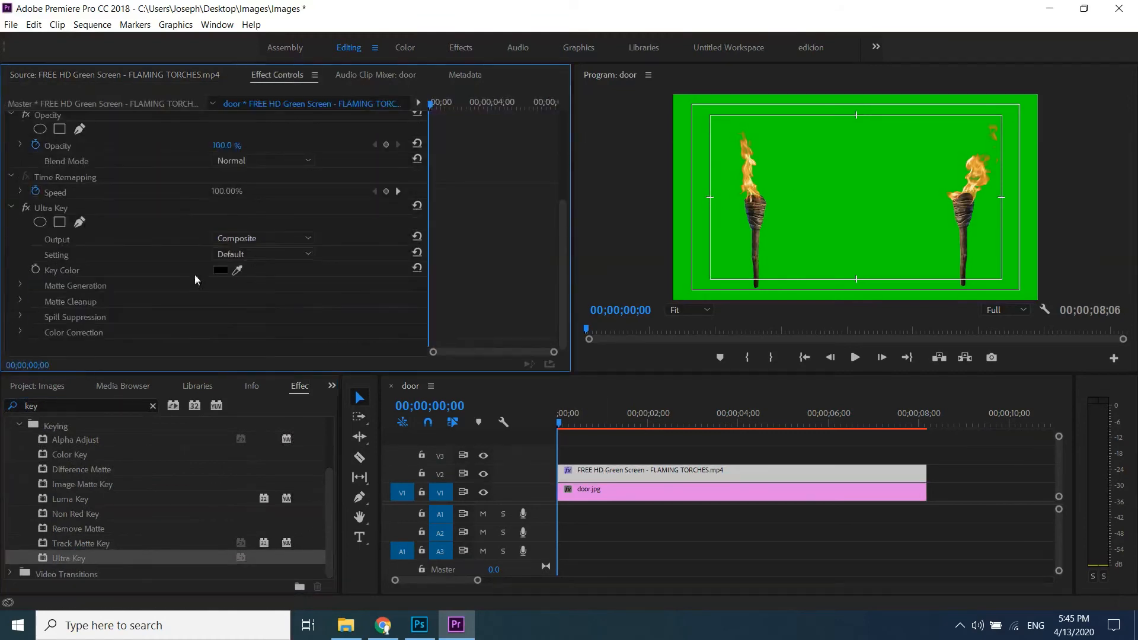
left_click(236, 270)
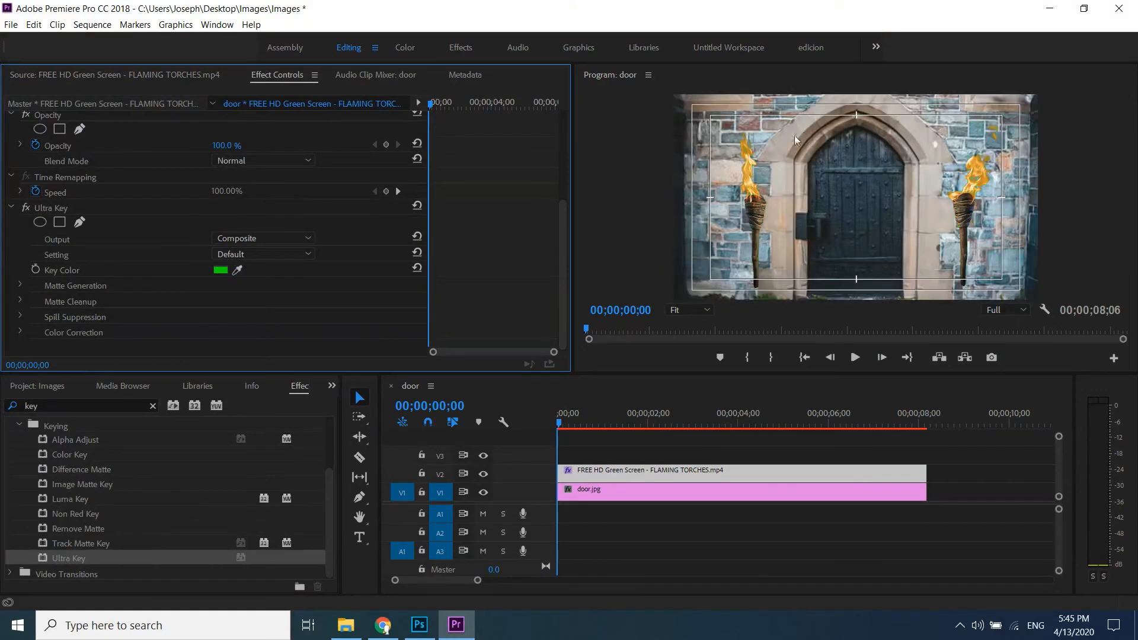
mouse_move(543, 211)
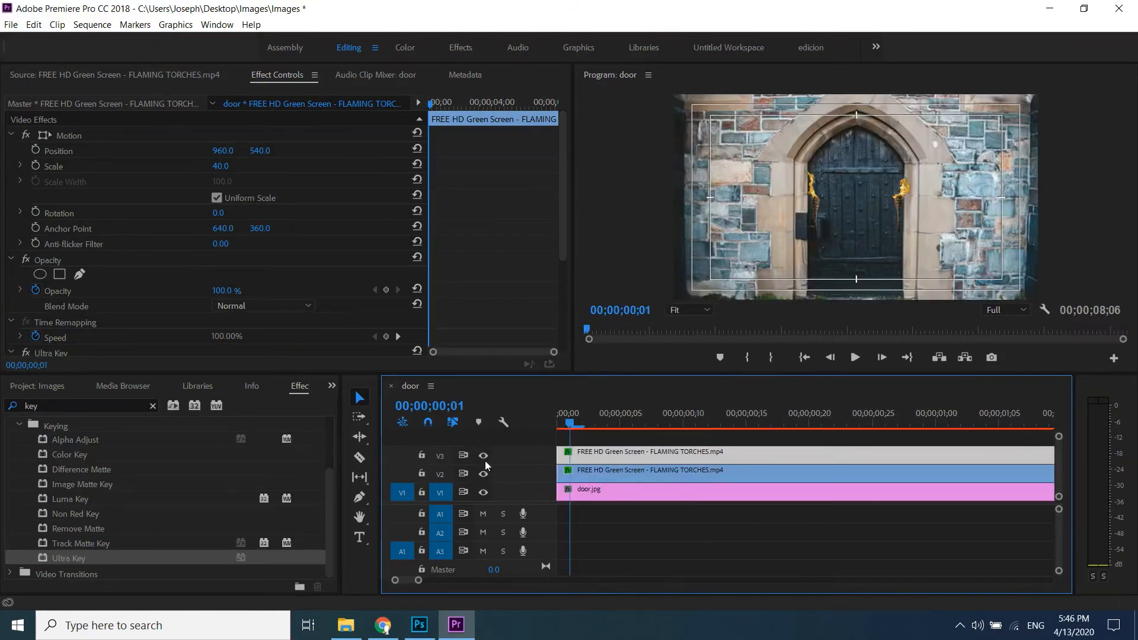
Hide the V3 torch copy and search the Effects panel for 'crop'.
left_click(482, 455)
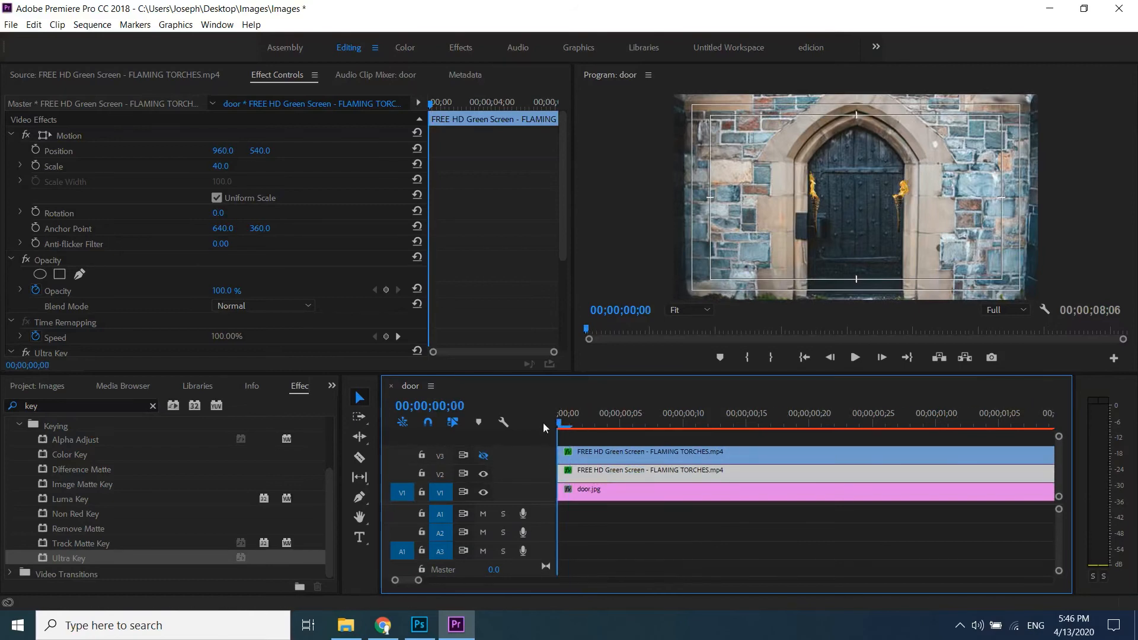
left_click(153, 407)
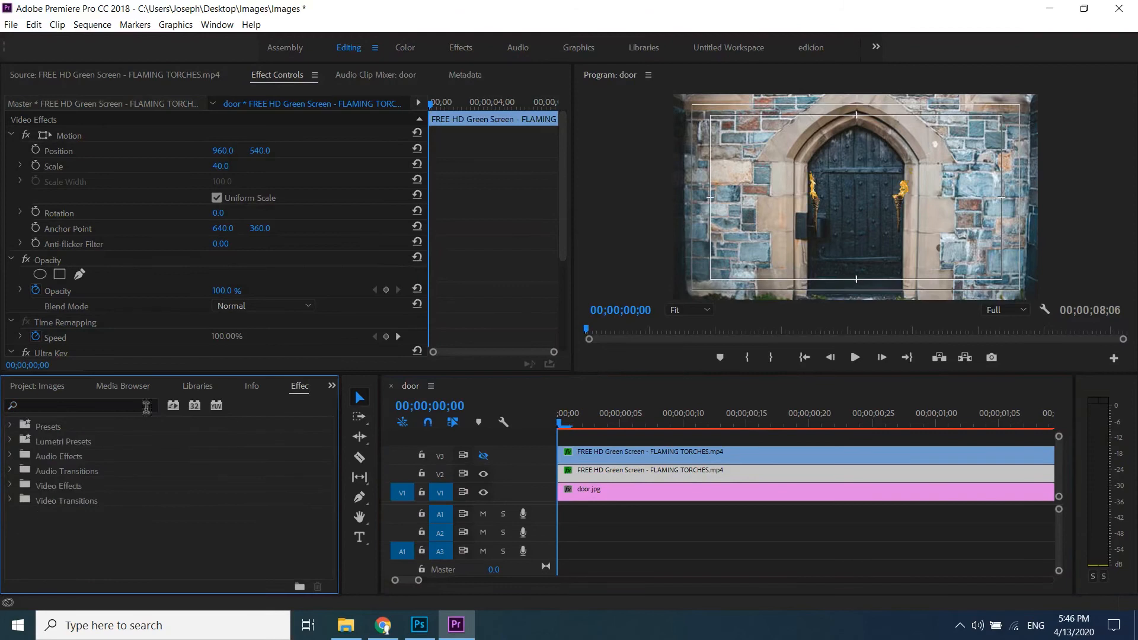
type("crop")
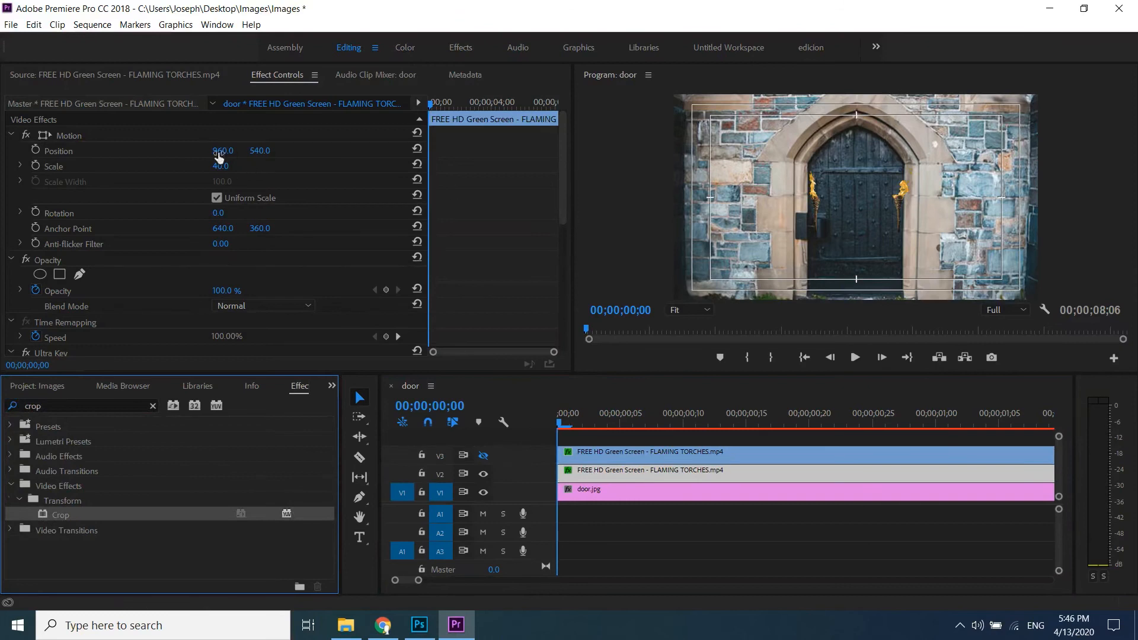
Nudge the V3 torch copy's Position X leftward and apply Transform > Crop to it.
left_click_drag(225, 151, 214, 151)
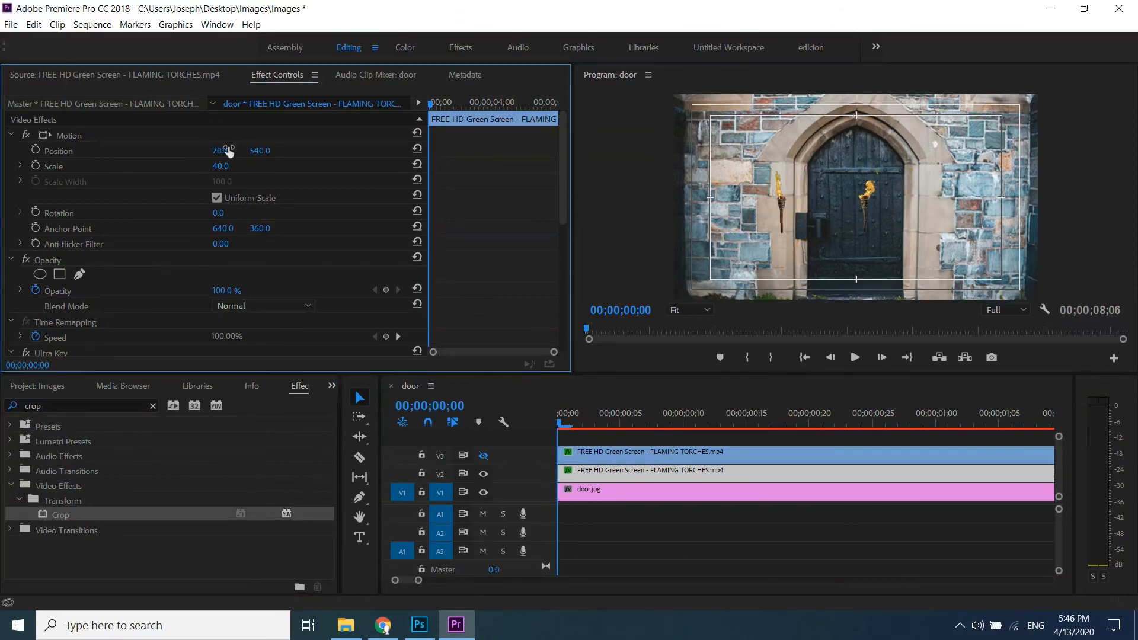
left_click_drag(225, 150, 222, 150)
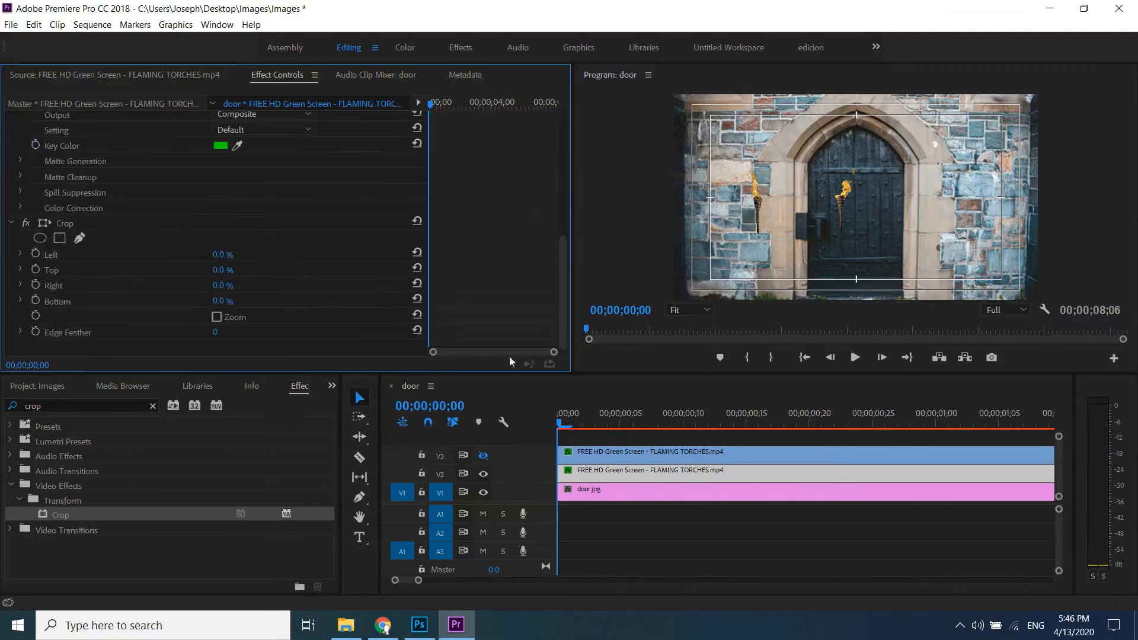
left_click(51, 255)
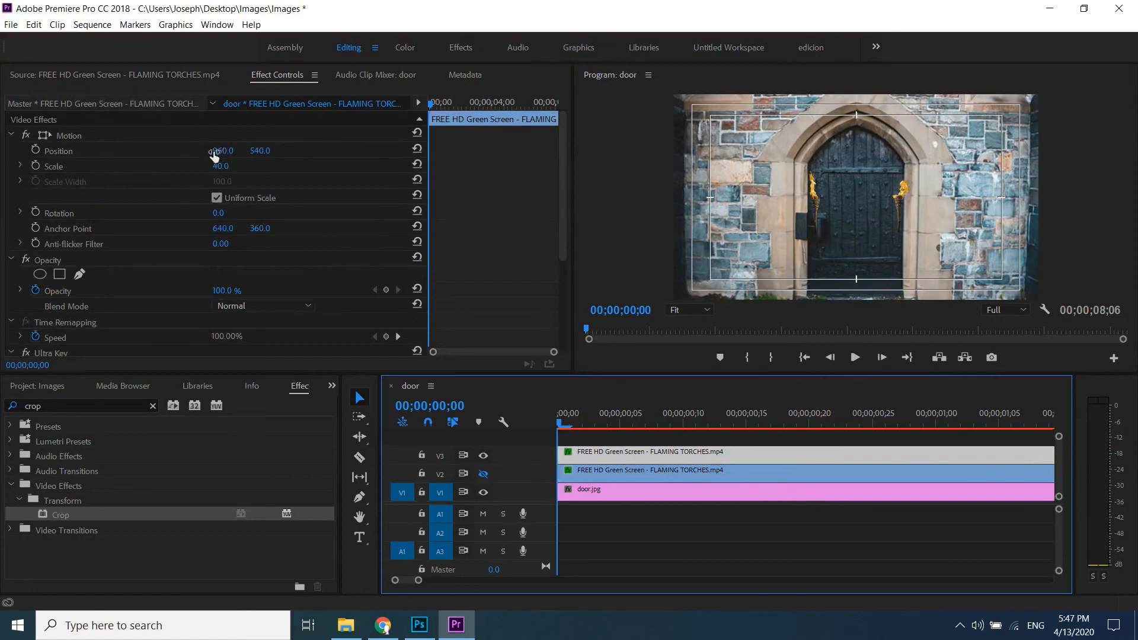
Set the V2 torch copy's Position X to 1207 and reveal its Crop settings.
left_click_drag(221, 151, 229, 150)
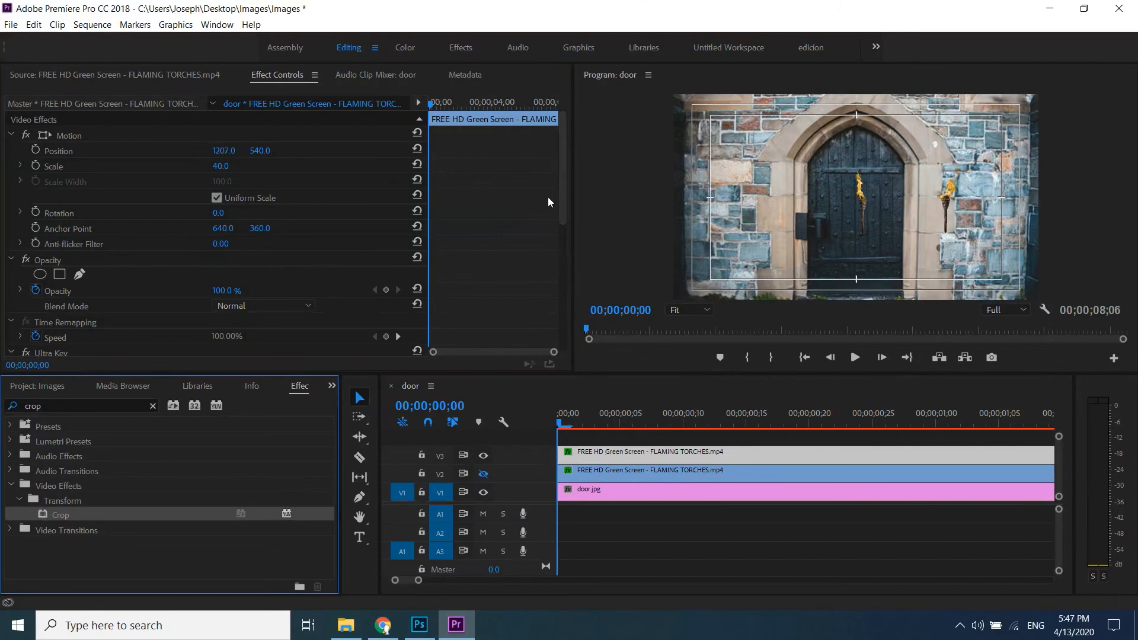
scroll("down", 3)
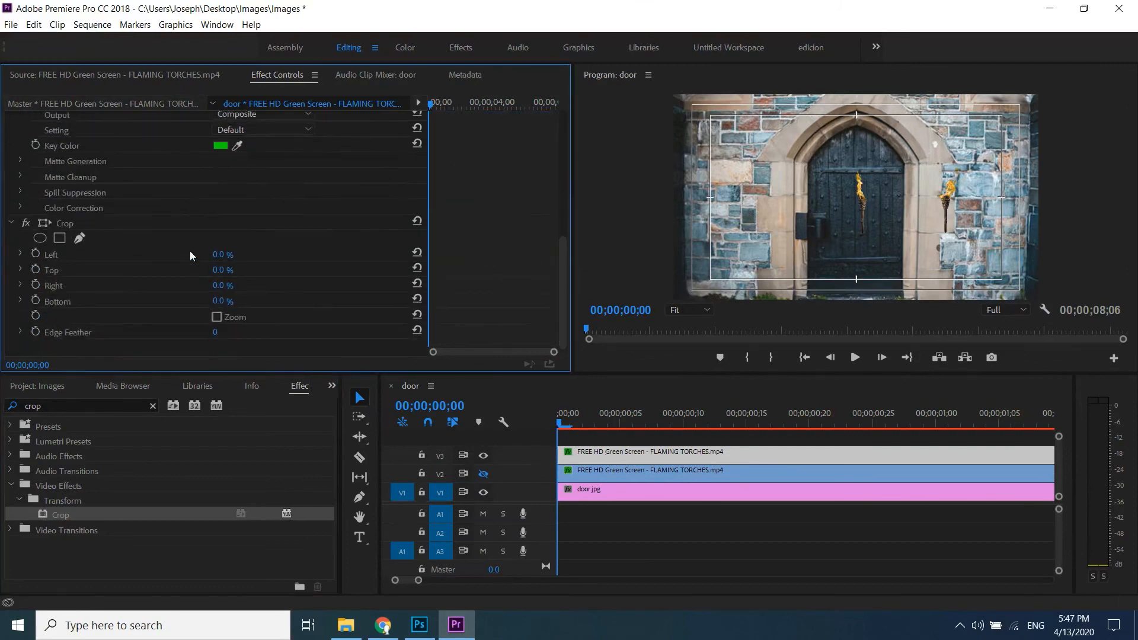